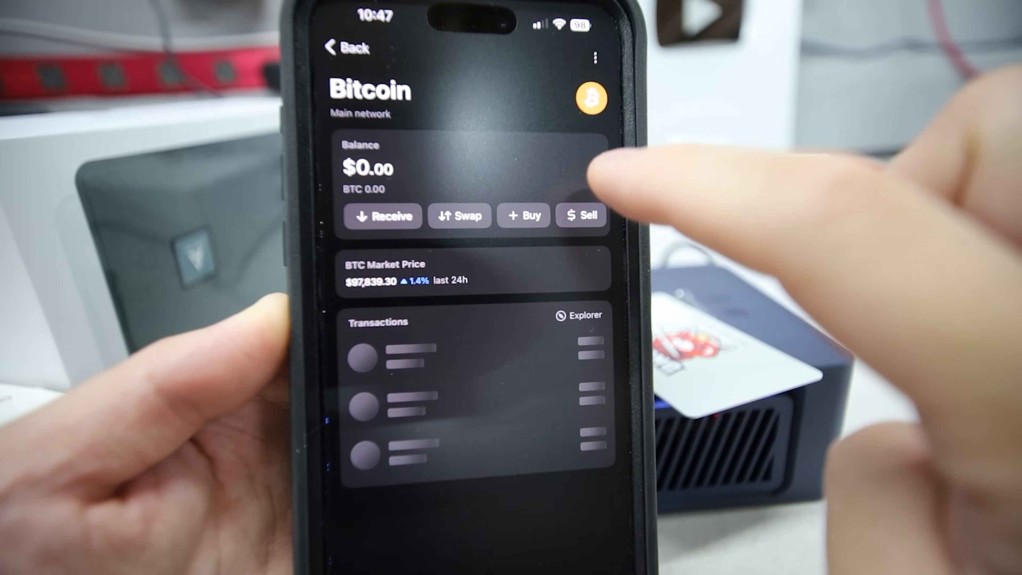
Copy the wallet's BTC receiving address, then head to the mining pool rankings site
{"action": "left_click", "coordinate": [383, 215]}
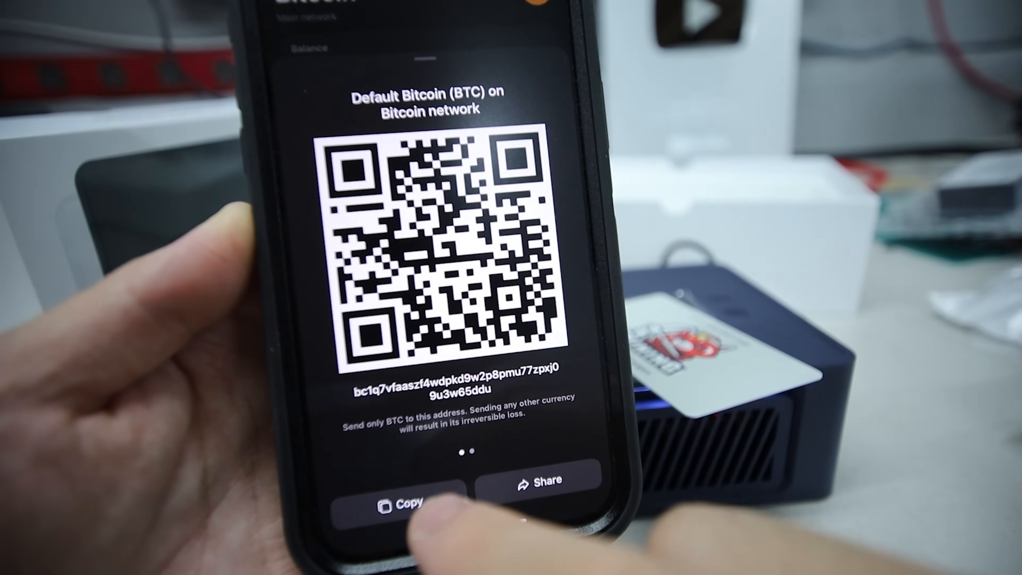
{"action": "left_click", "coordinate": [403, 505]}
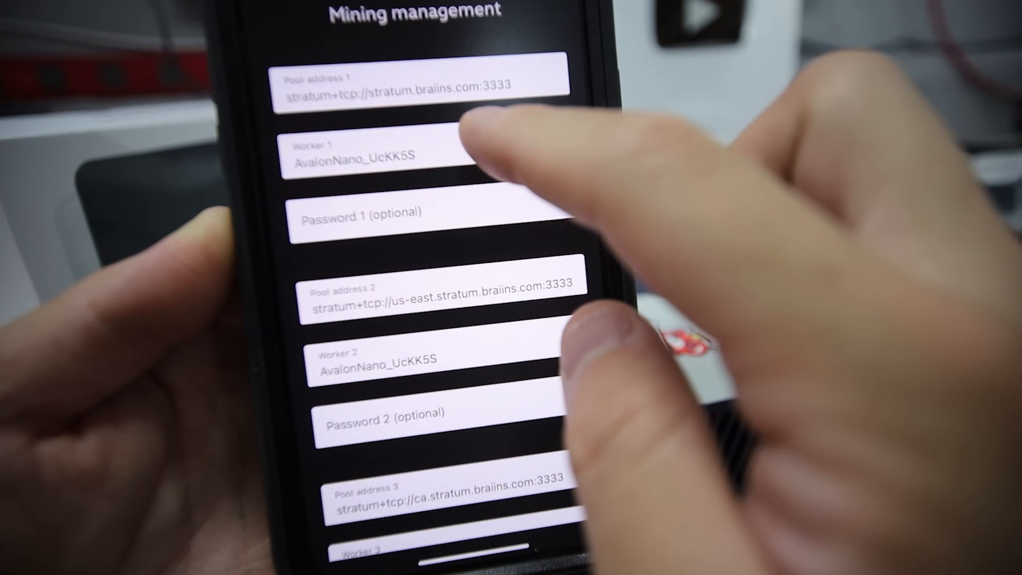
{"action": "left_click", "coordinate": [365, 156]}
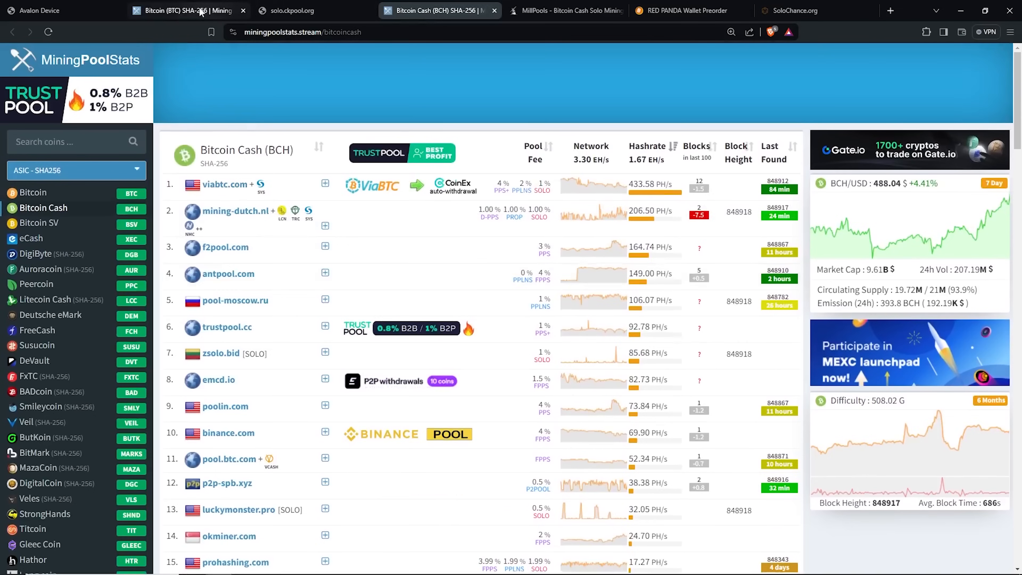
Switch MiningPoolStats to the Bitcoin rankings and scan the table for ckpool.org [SOLO]
{"action": "left_click", "coordinate": [183, 10]}
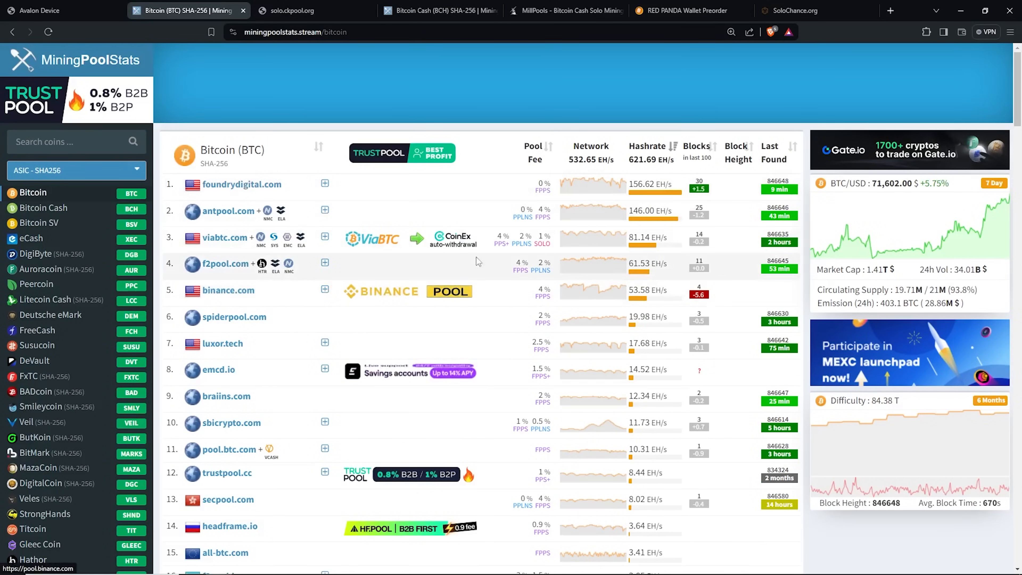
{"action": "scroll", "scroll_direction": "down", "scroll_amount": 3}
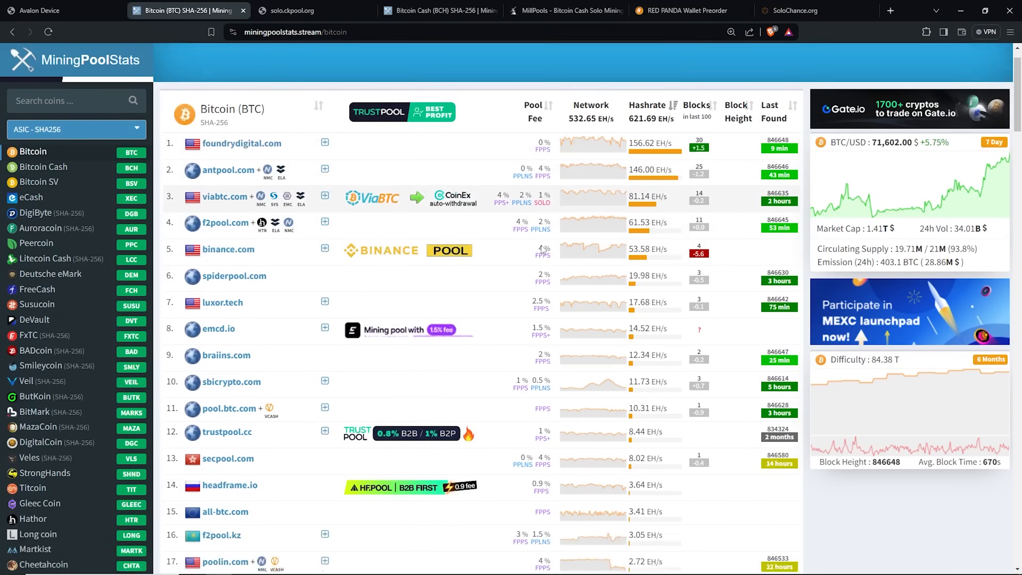
{"action": "scroll", "scroll_direction": "down", "scroll_amount": 3}
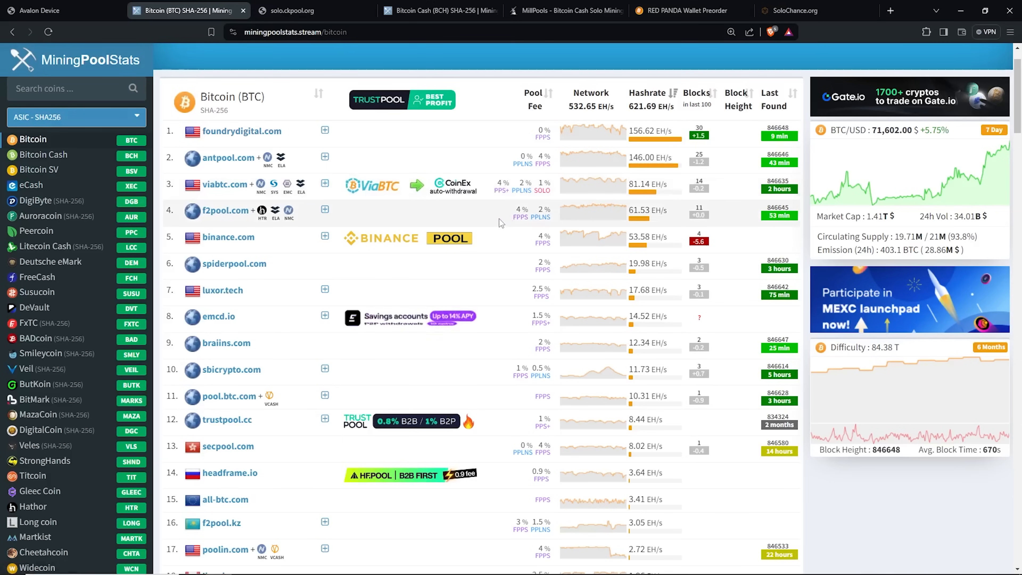
{"action": "scroll", "scroll_direction": "down", "scroll_amount": 3}
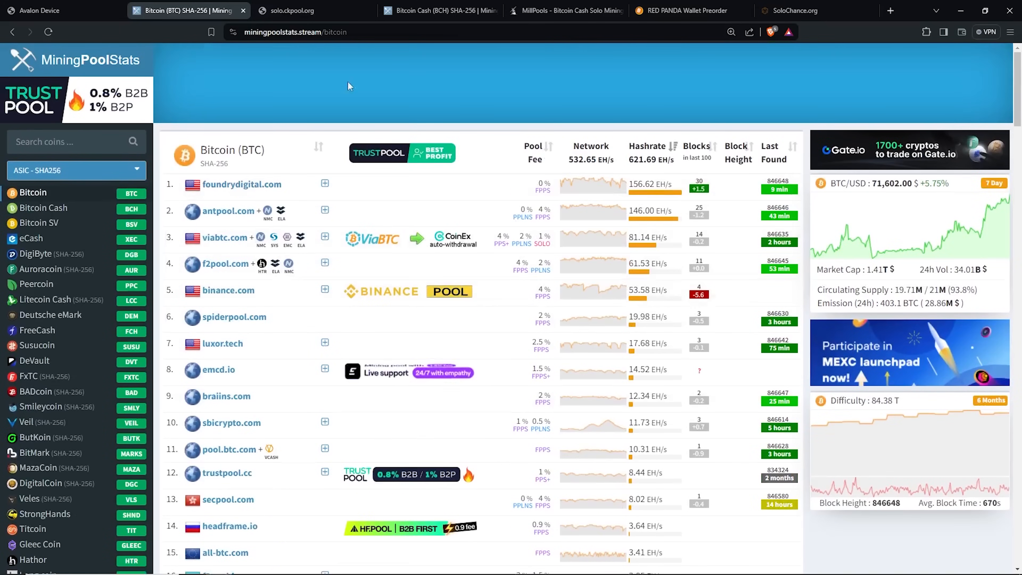
Go to solo.ckpool.org's setup page and read through its stratum address and ports
{"action": "left_click", "coordinate": [326, 31]}
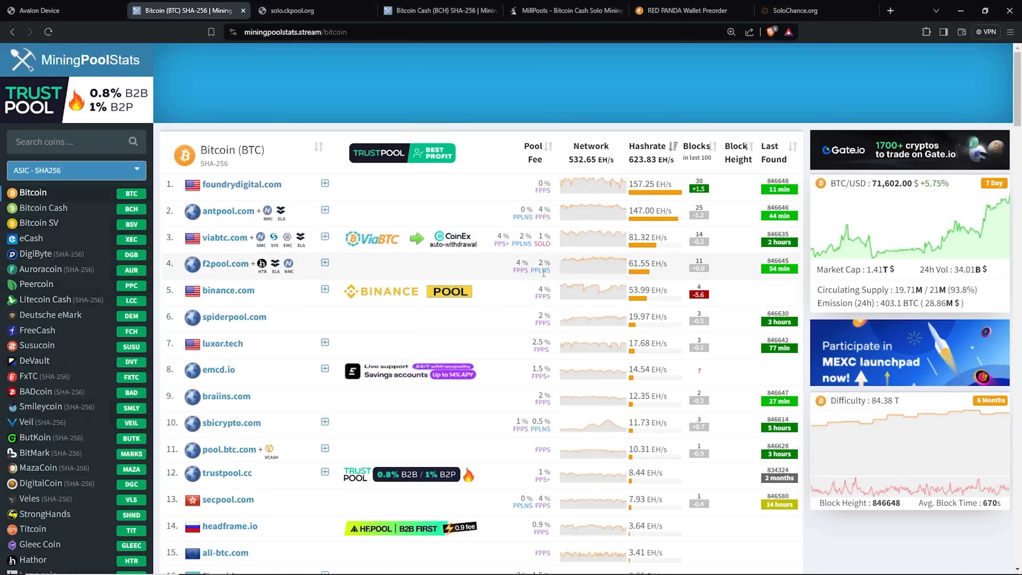
{"action": "scroll", "scroll_direction": "down", "scroll_amount": 3}
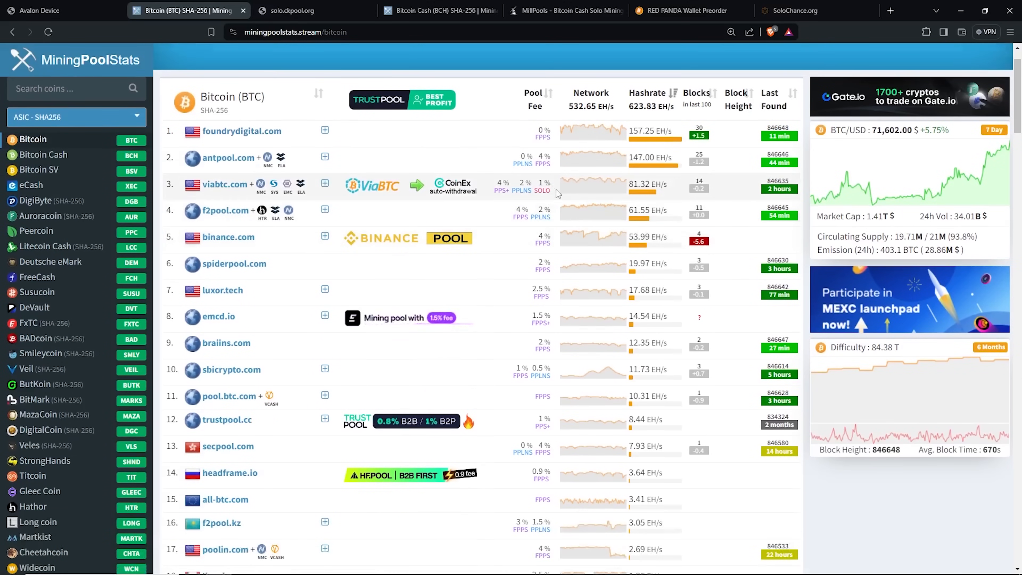
{"action": "scroll", "scroll_direction": "down", "scroll_amount": 3}
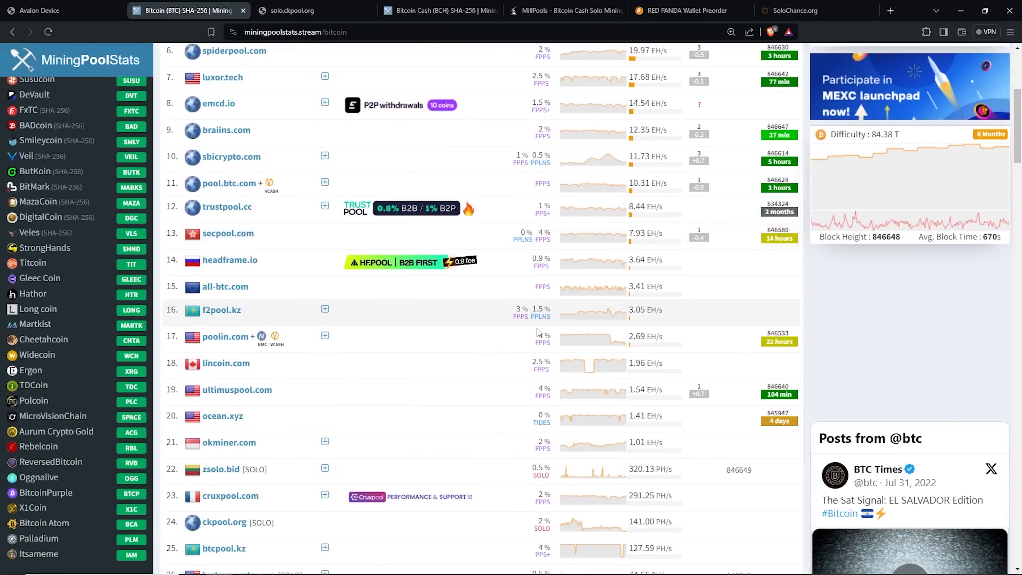
{"action": "scroll", "scroll_direction": "down", "scroll_amount": 3}
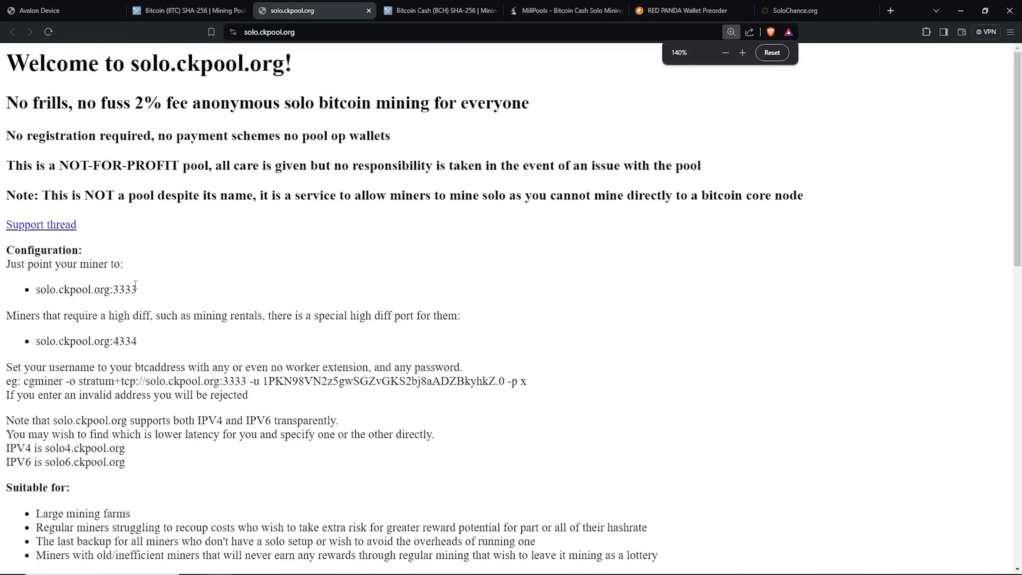
Highlight the solo.ckpool.org:3333 pool address on the ckpool welcome page
{"action": "left_click_drag", "start_coordinate": [5, 263], "coordinate": [137, 289]}
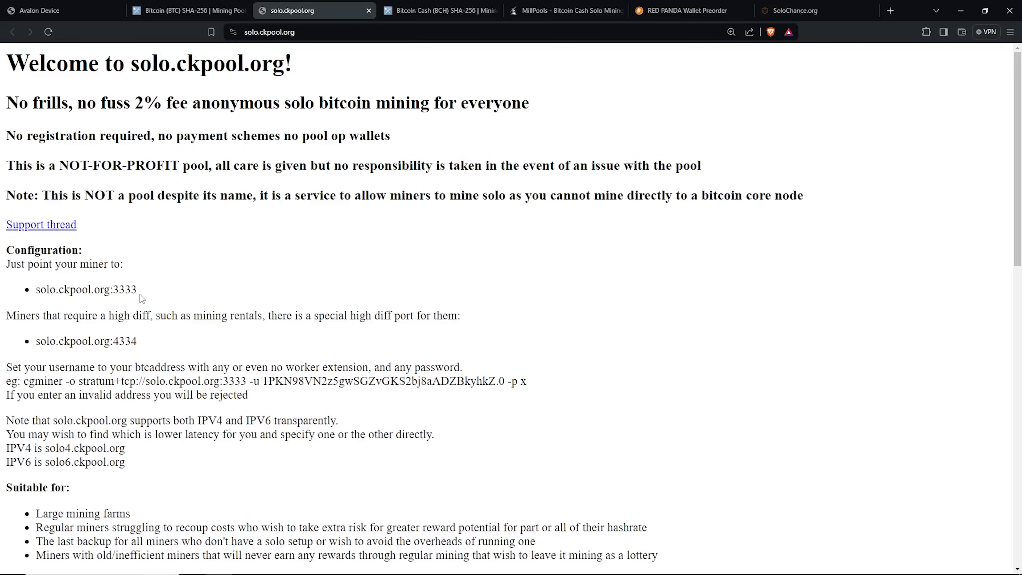
Log into the Avalon Nano web GUI as root and reach the Pool Config page
{"action": "left_click", "coordinate": [59, 10]}
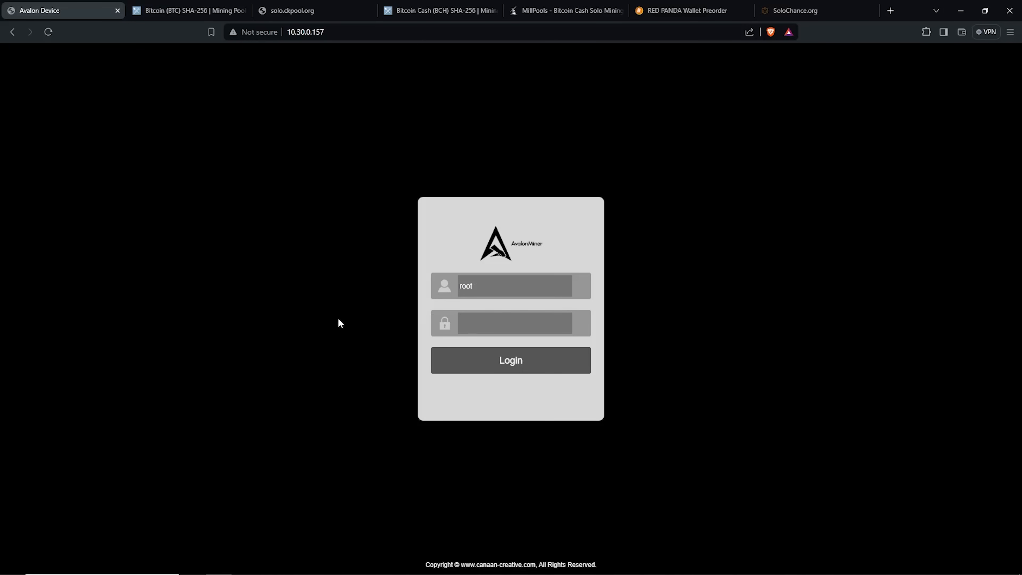
{"action": "left_click", "coordinate": [305, 31]}
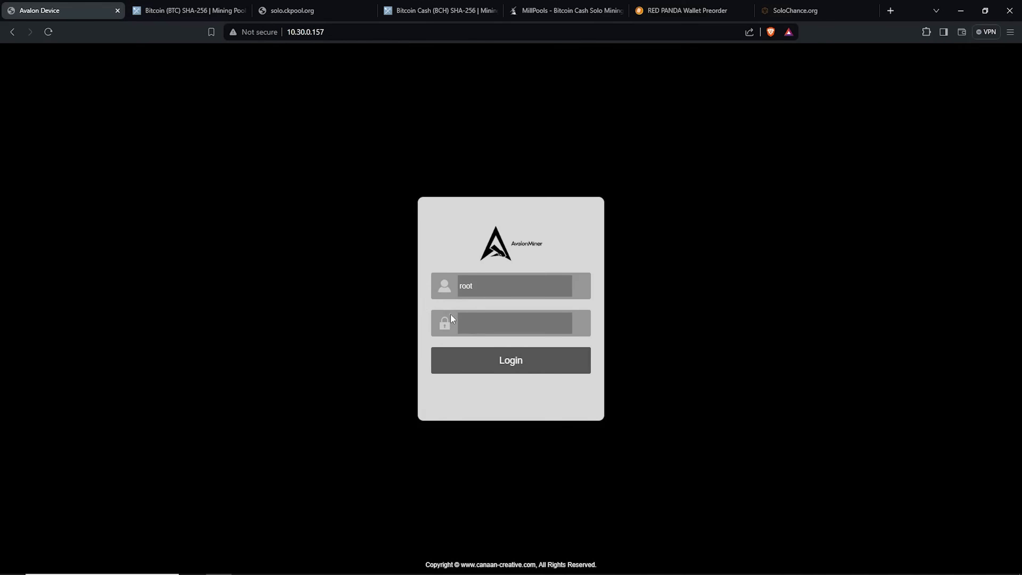
{"action": "left_click", "coordinate": [510, 323]}
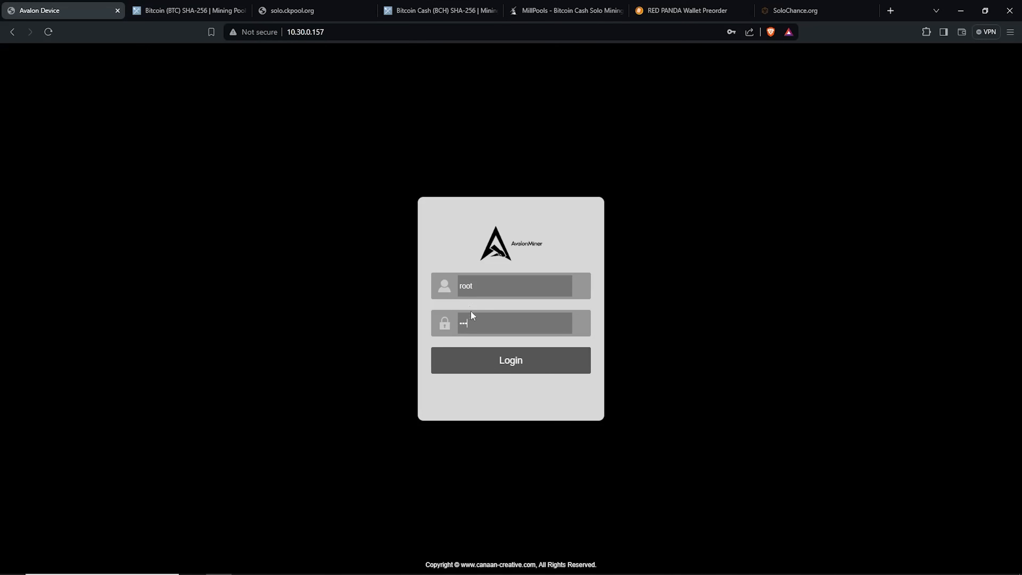
{"action": "type", "text": "•"}
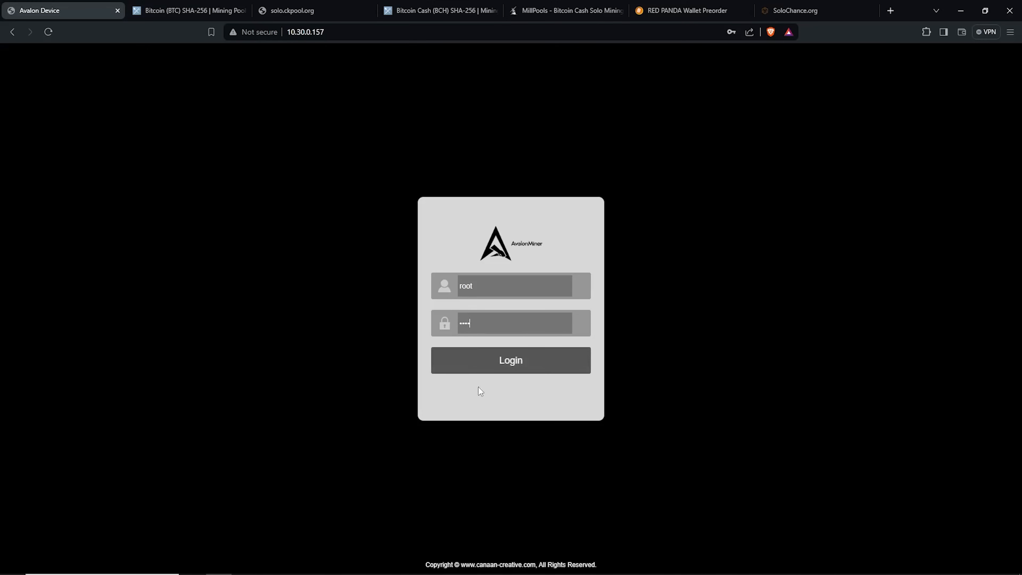
{"action": "left_click", "coordinate": [510, 360]}
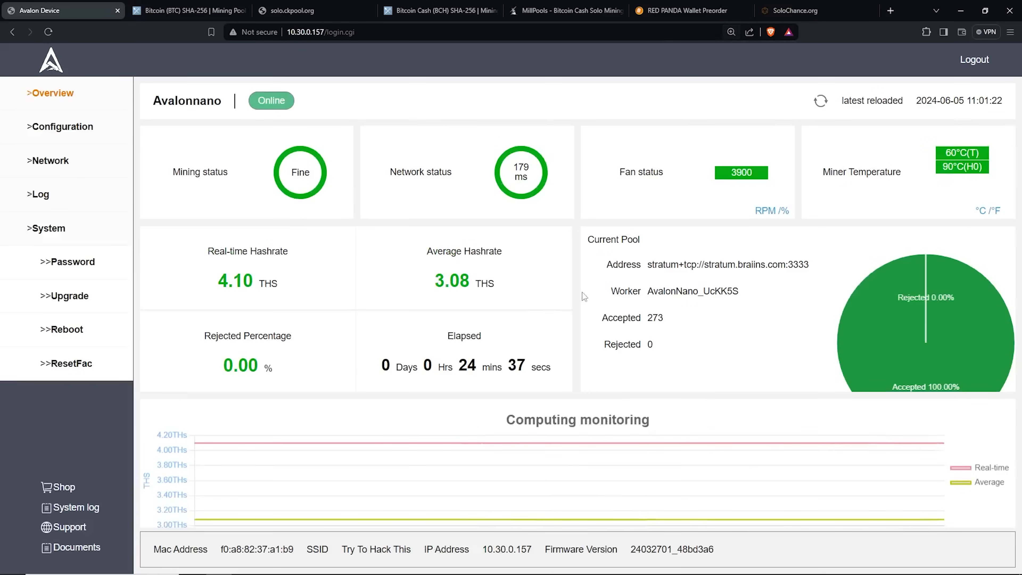
{"action": "scroll", "scroll_direction": "down", "scroll_amount": 3}
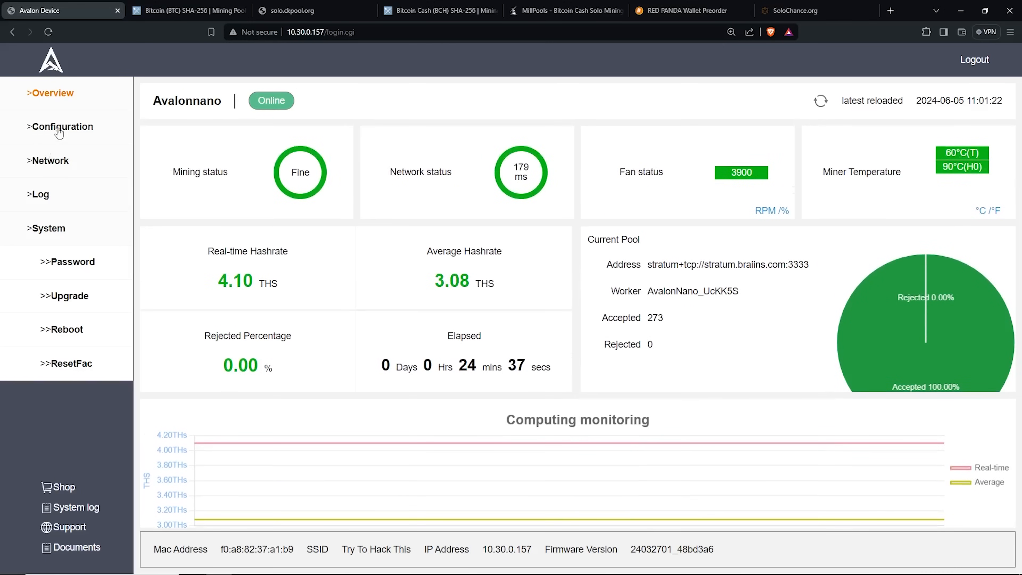
{"action": "left_click", "coordinate": [61, 126]}
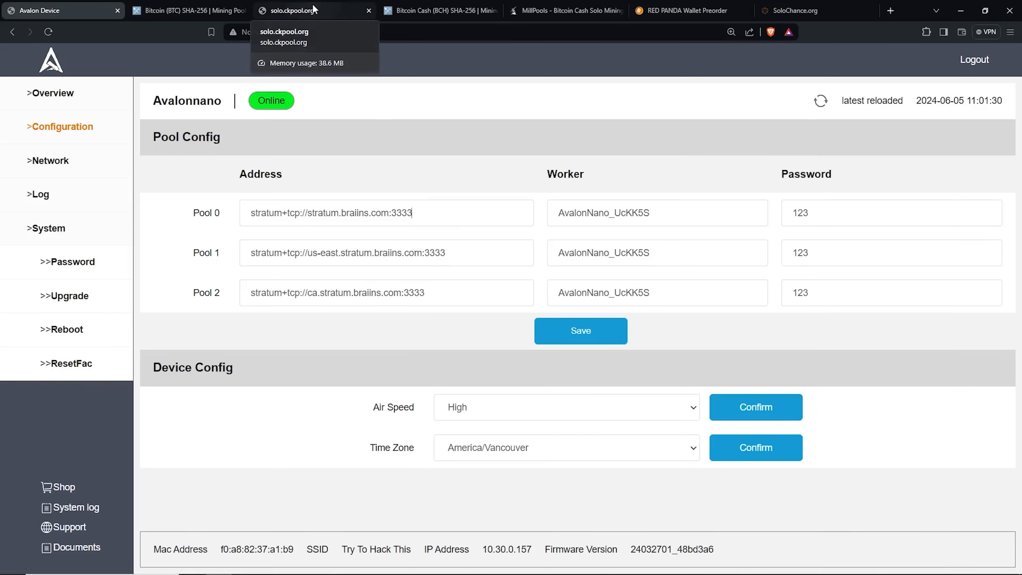
Replace the Pool 0 address with stratum+tcp://solo.ckpool.org:3333 copied from the ckpool tab
{"action": "double_click", "coordinate": [604, 212]}
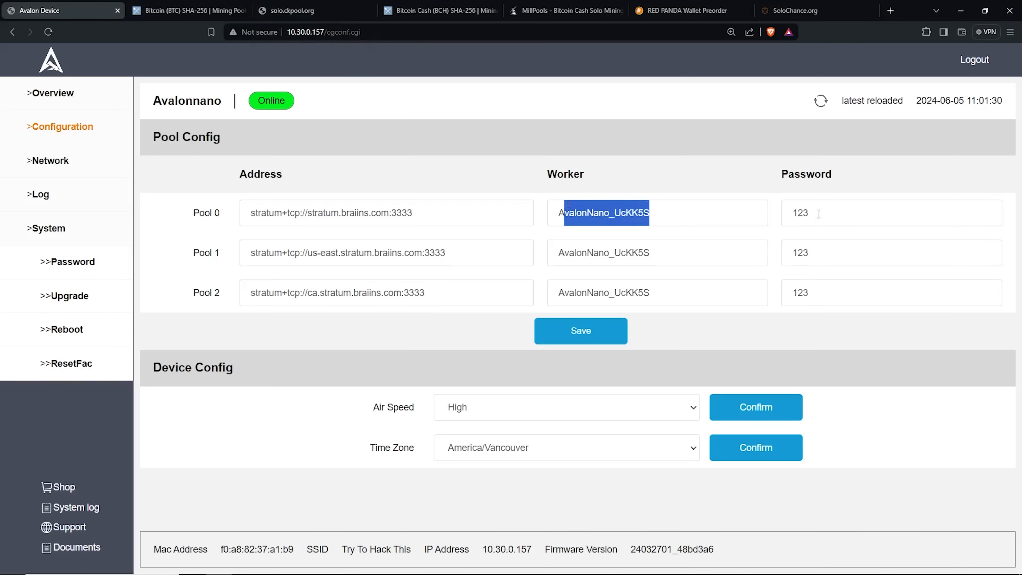
{"action": "left_click", "coordinate": [890, 212]}
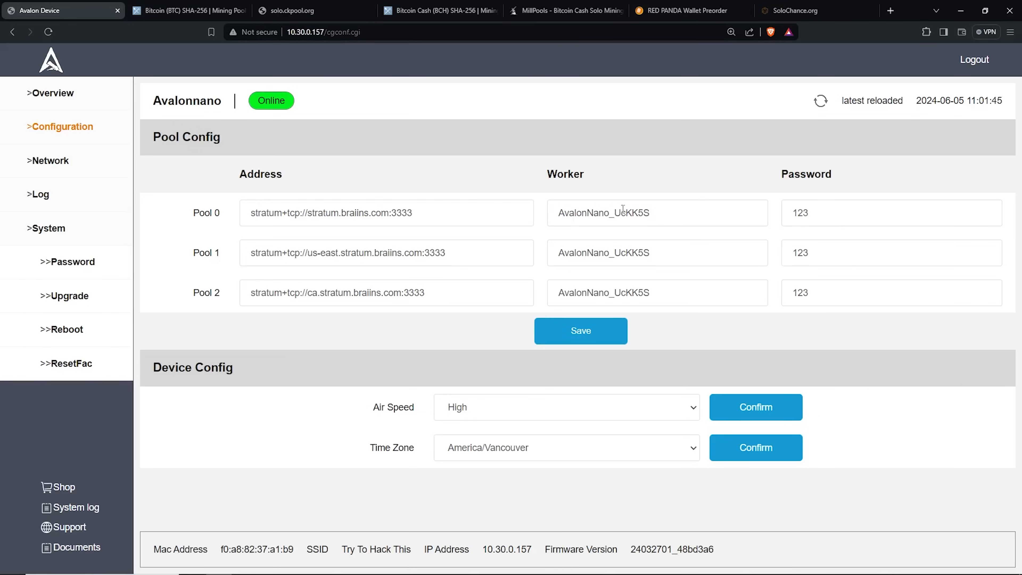
{"action": "triple_click", "coordinate": [331, 212]}
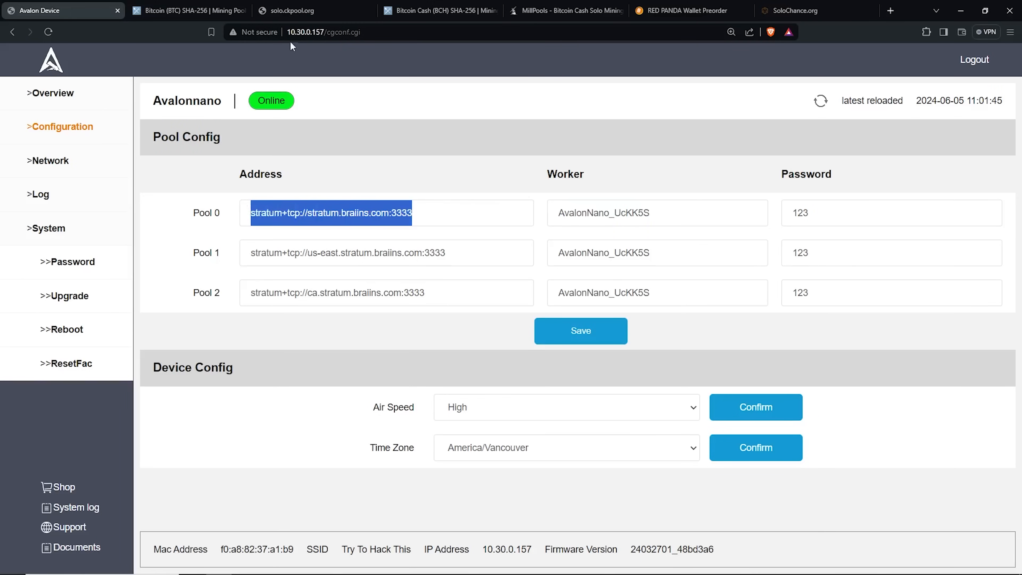
{"action": "left_click", "coordinate": [298, 11]}
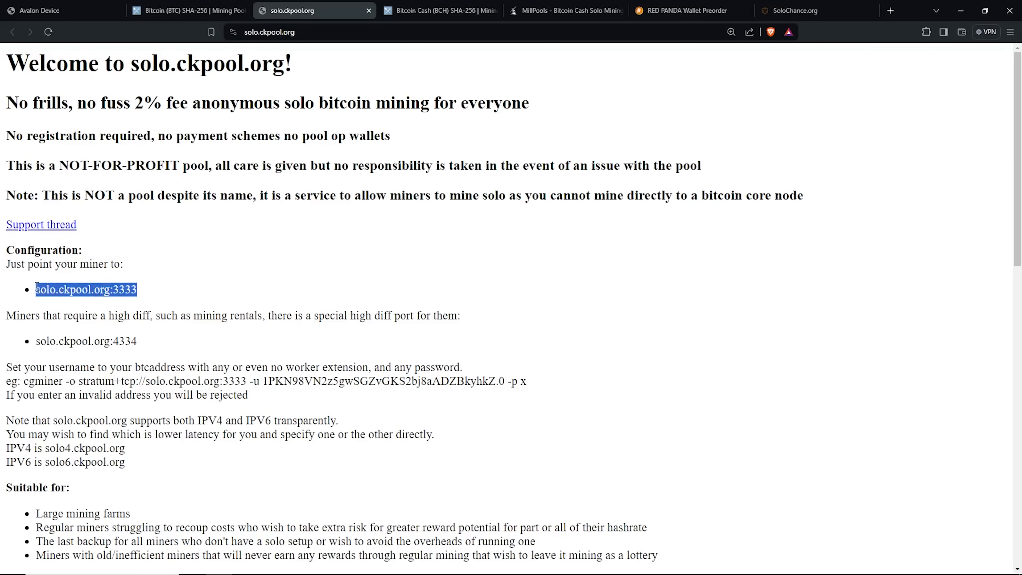
{"action": "left_click", "coordinate": [59, 11]}
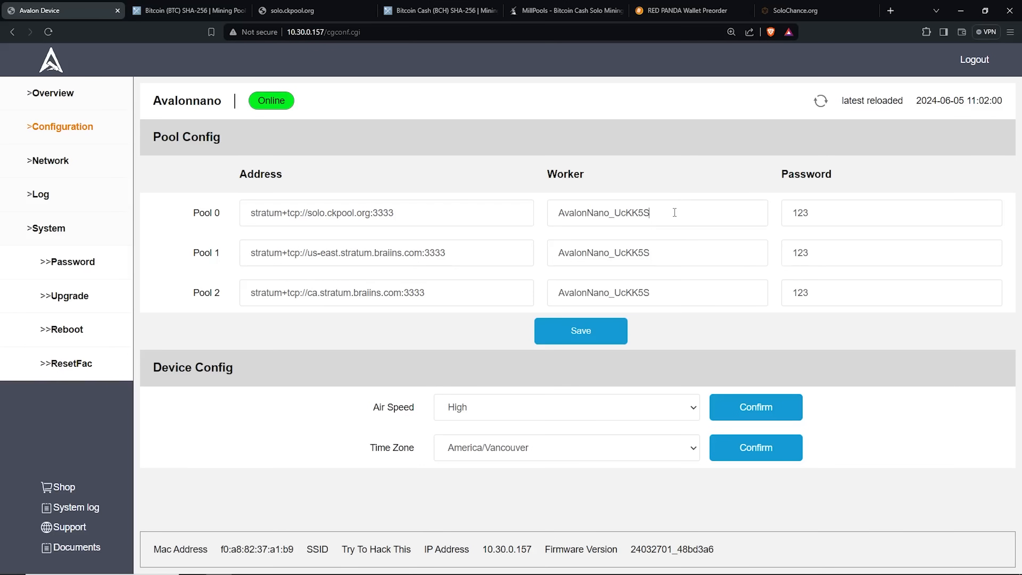
{"action": "type", "text": "1PKN98VN2z5gwSGZvGKS2bj8aADZBkyhkZ"}
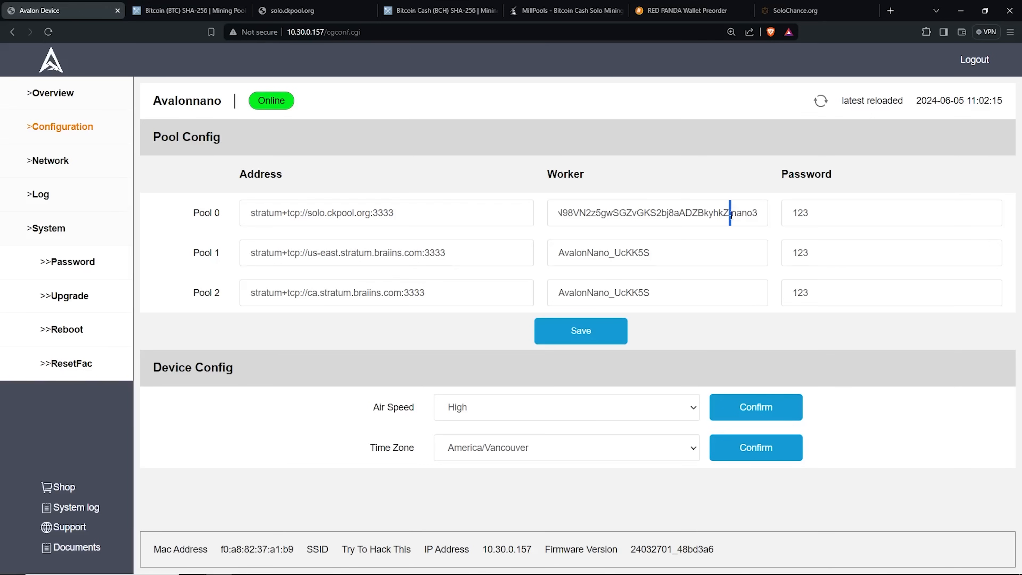
{"action": "double_click", "coordinate": [746, 213]}
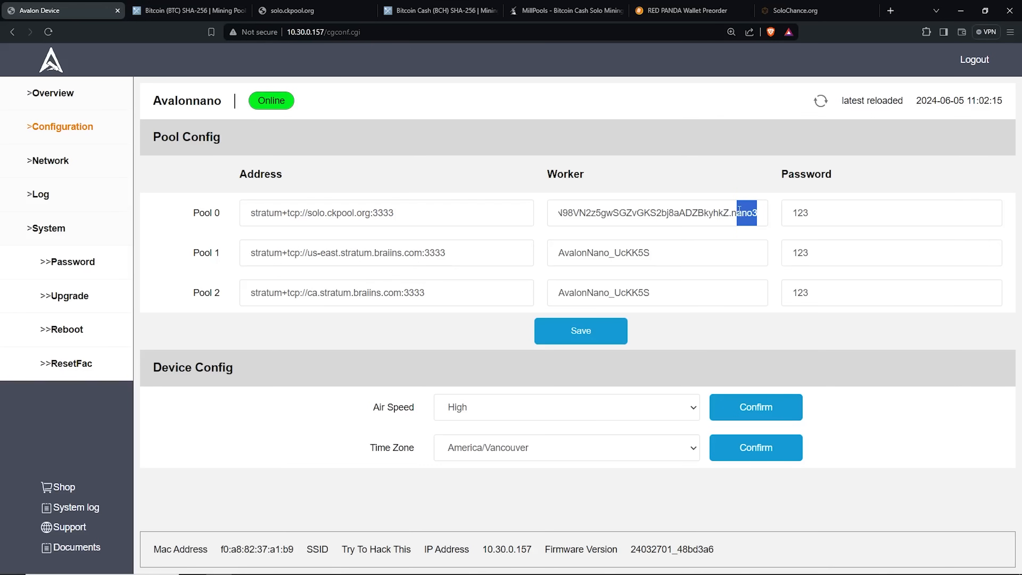
{"action": "mouse_move", "coordinate": [314, 10]}
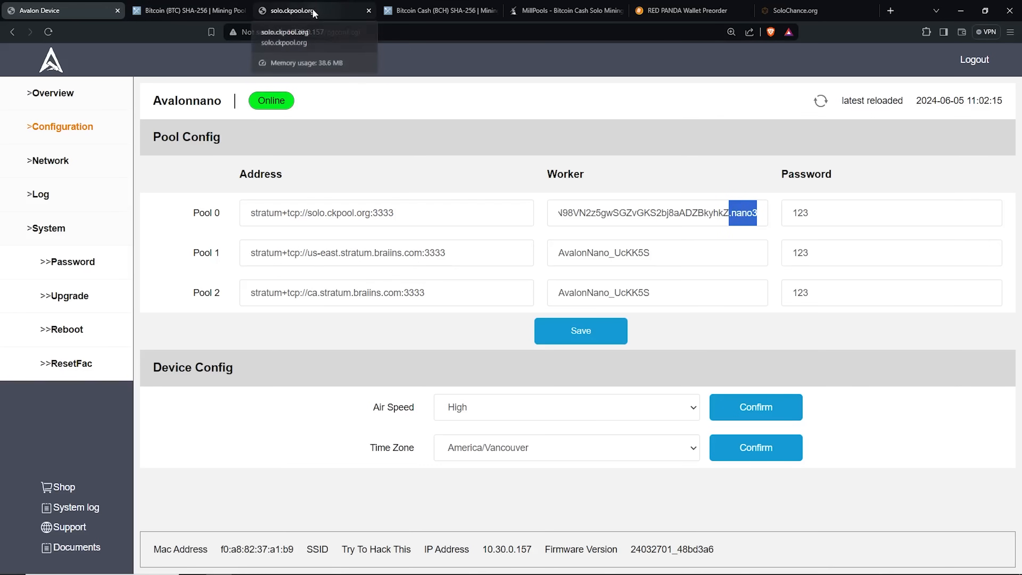
{"action": "left_click", "coordinate": [313, 11]}
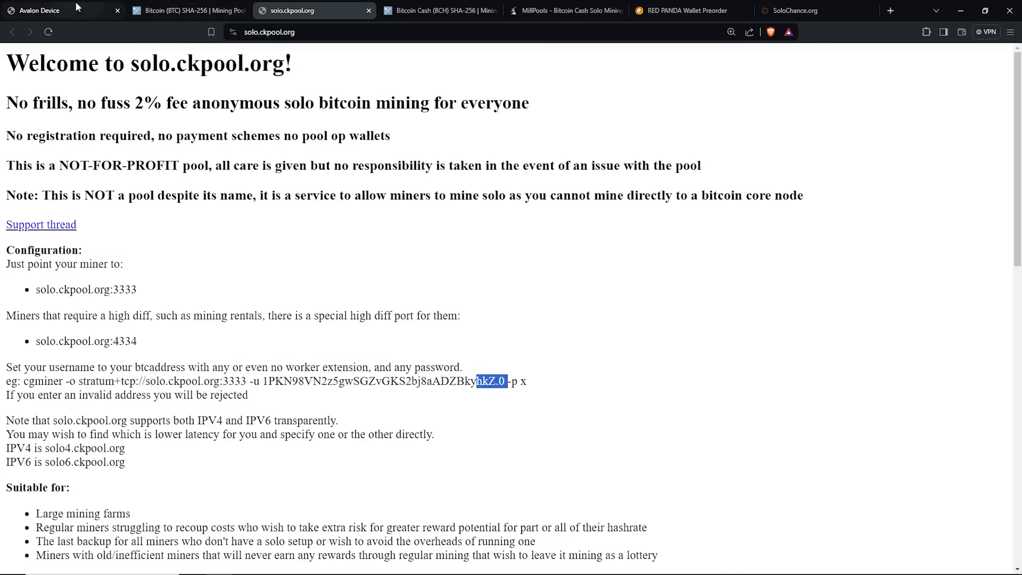
{"action": "left_click", "coordinate": [59, 11]}
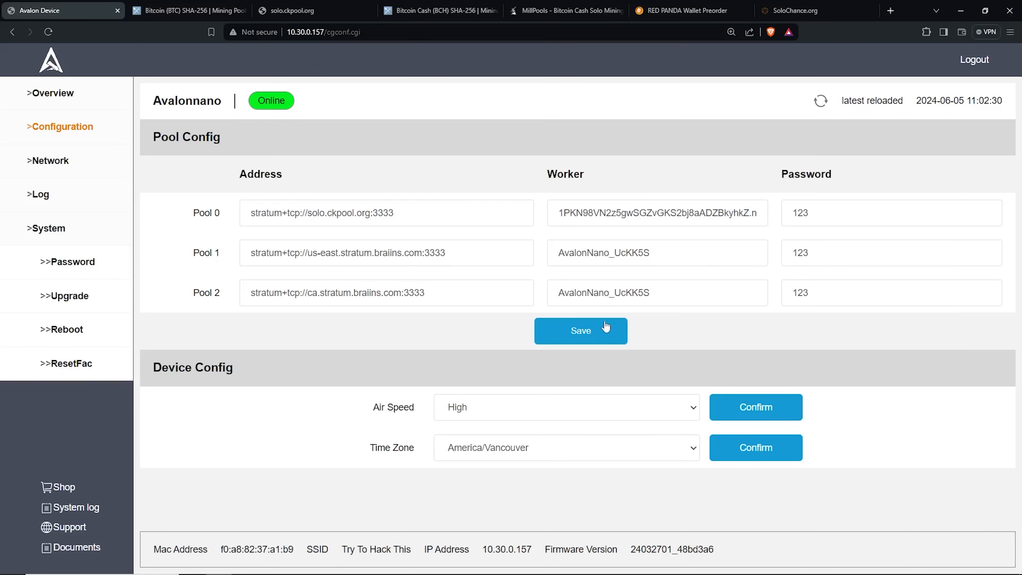
Fill Pools 1 and 2 the same way and save all three pool settings
{"action": "left_click", "coordinate": [386, 253]}
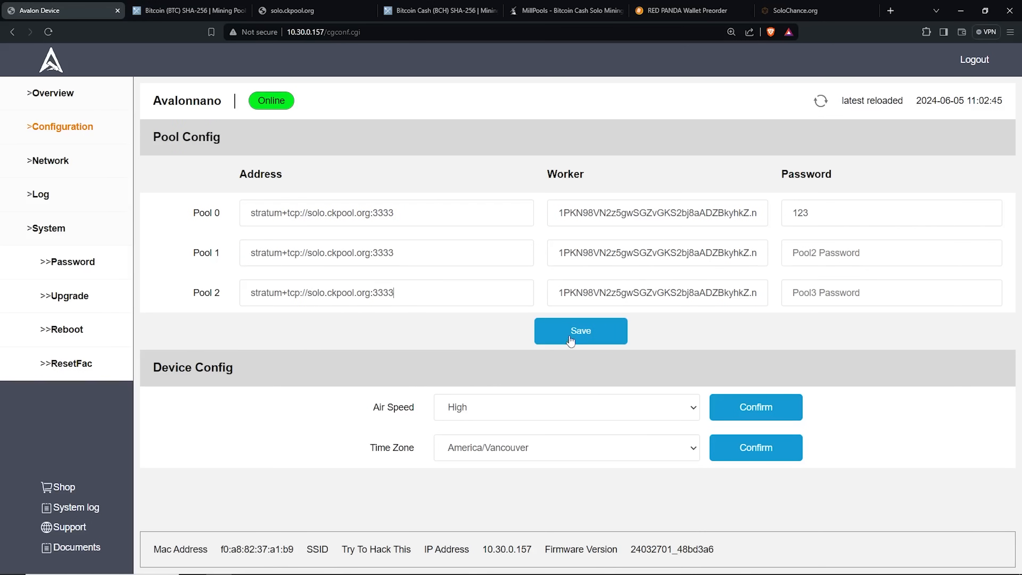
{"action": "left_click", "coordinate": [580, 331]}
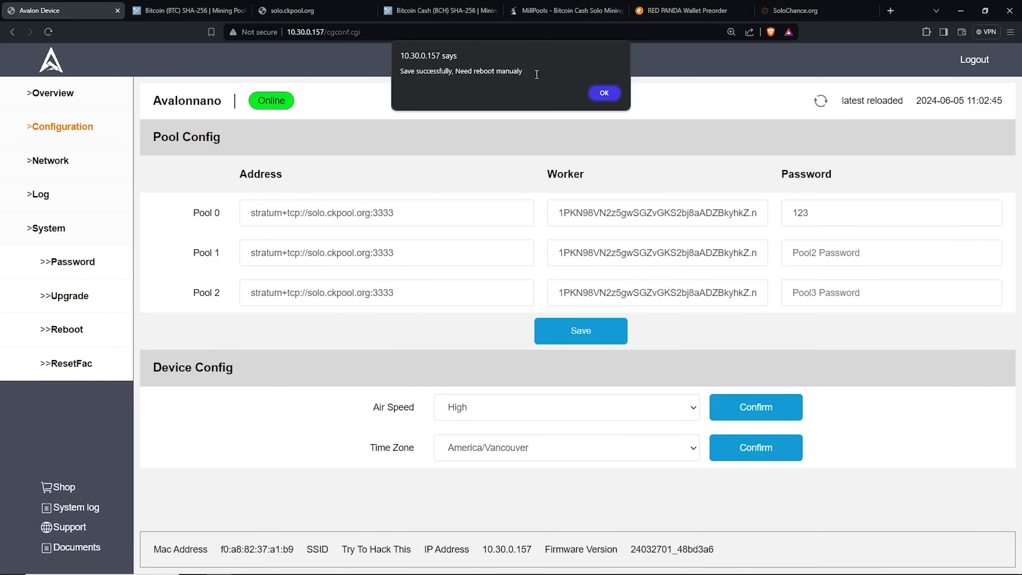
Dismiss the save alert and confirm a System reboot of the miner
{"action": "left_click", "coordinate": [603, 92]}
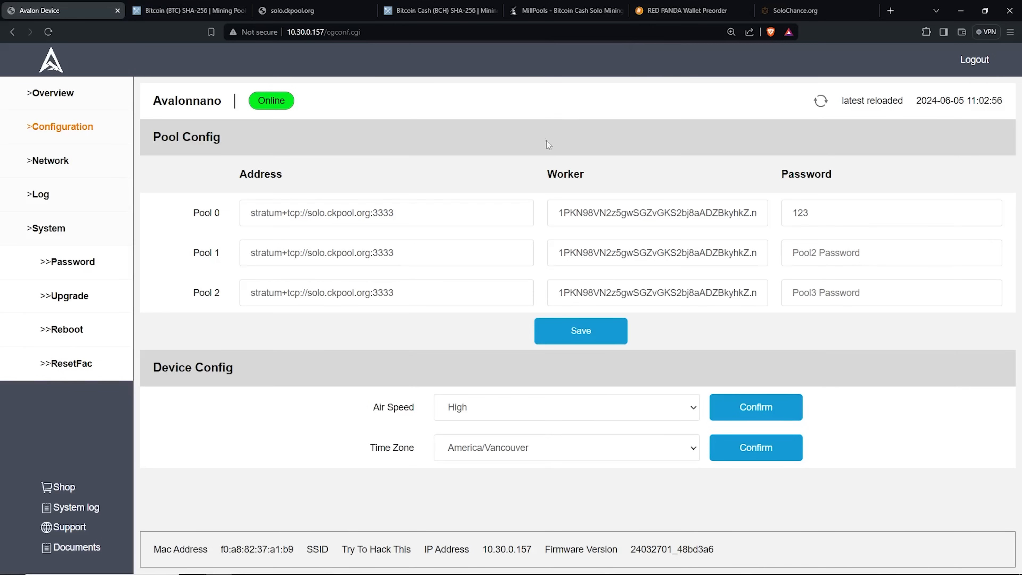
{"action": "mouse_move", "coordinate": [112, 279]}
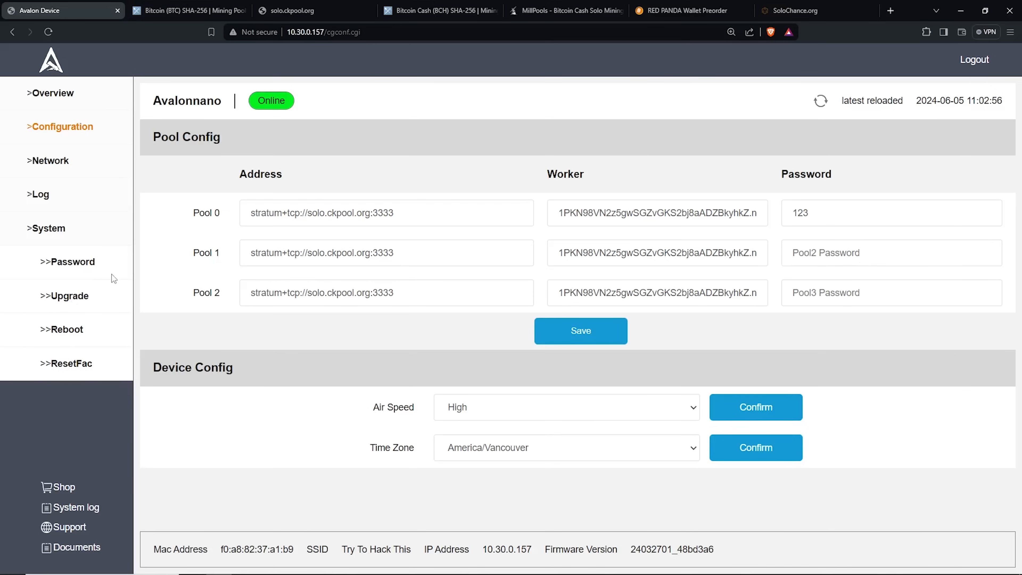
{"action": "mouse_move", "coordinate": [67, 334]}
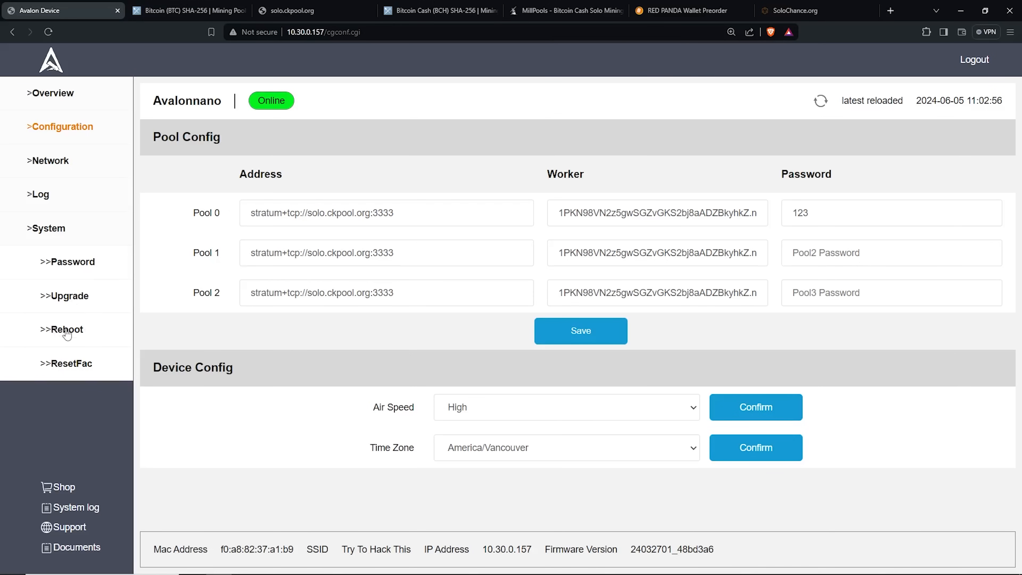
{"action": "left_click", "coordinate": [67, 329]}
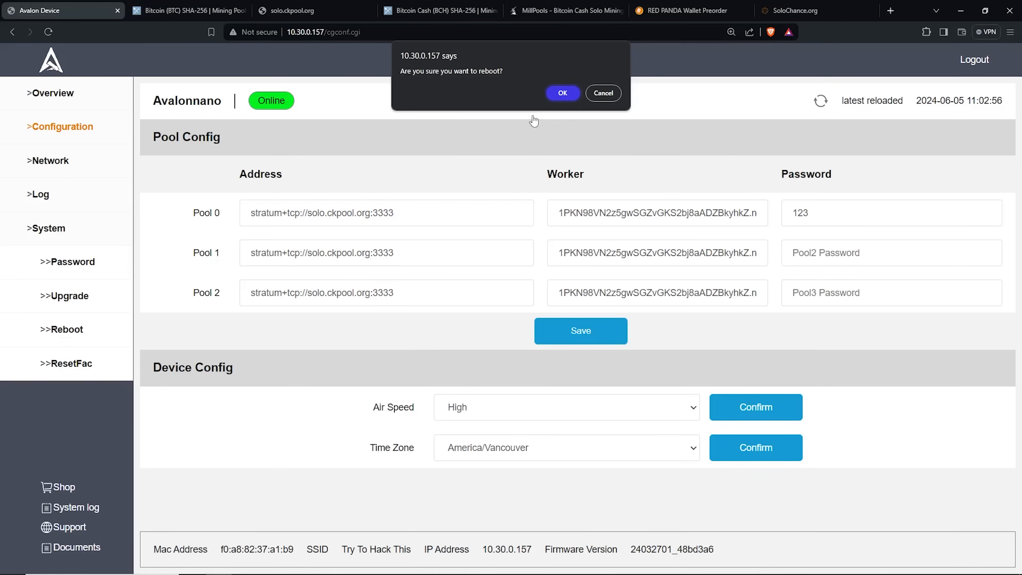
{"action": "left_click", "coordinate": [562, 93]}
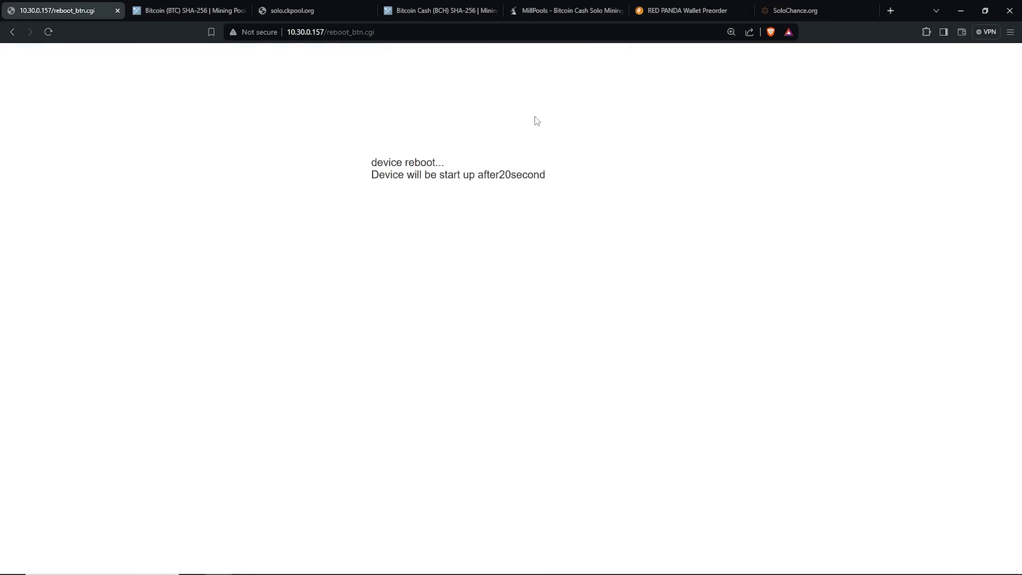
{"action": "mouse_move", "coordinate": [485, 229]}
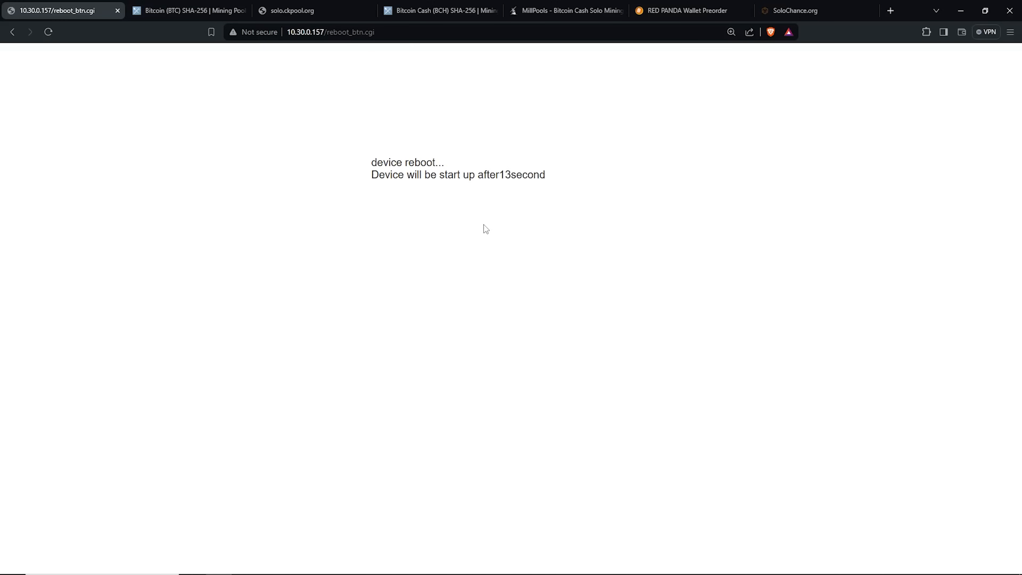
Browse MiningPoolStats lists for Bitcoin Cash, Bitcoin SV, DigiByte and Bitcoin, ending on Bitcoin Cash
{"action": "left_click", "coordinate": [565, 11]}
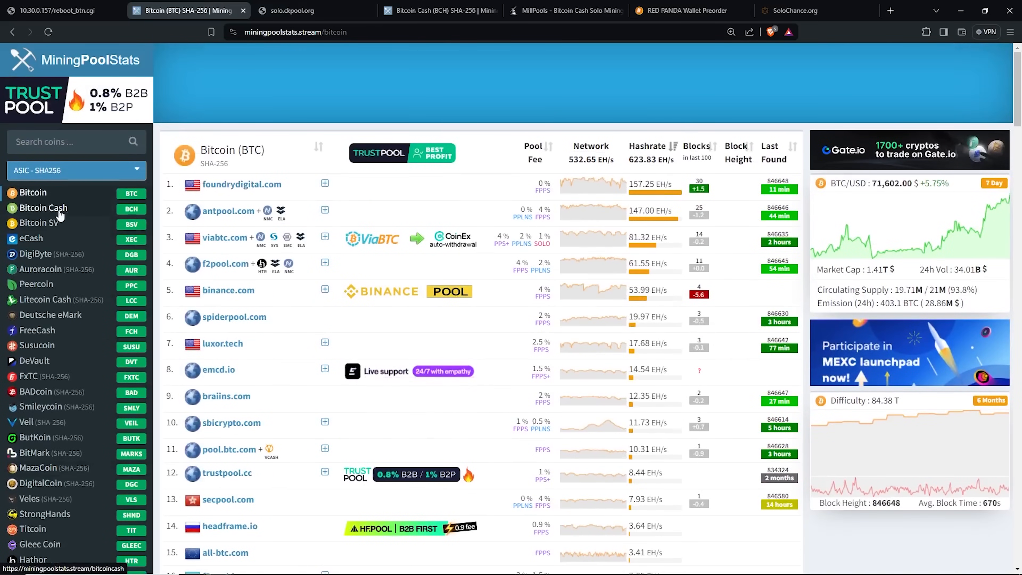
{"action": "left_click", "coordinate": [43, 207]}
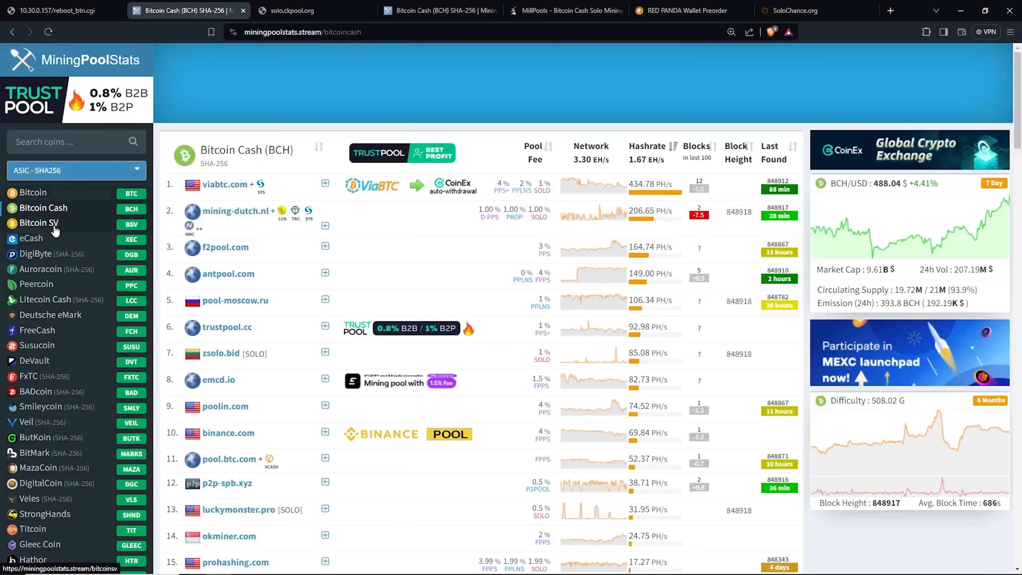
{"action": "left_click", "coordinate": [39, 223]}
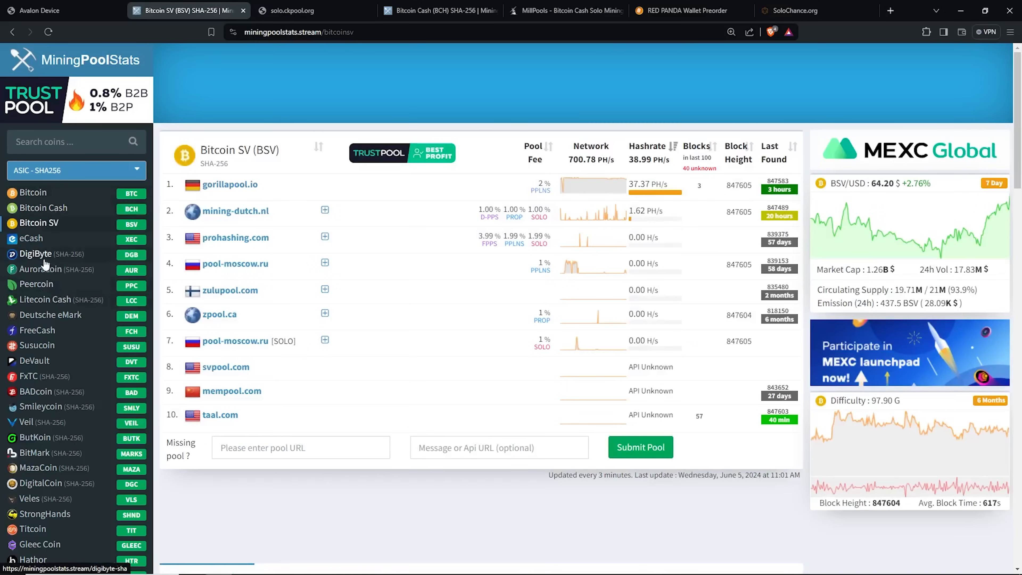
{"action": "left_click", "coordinate": [35, 253]}
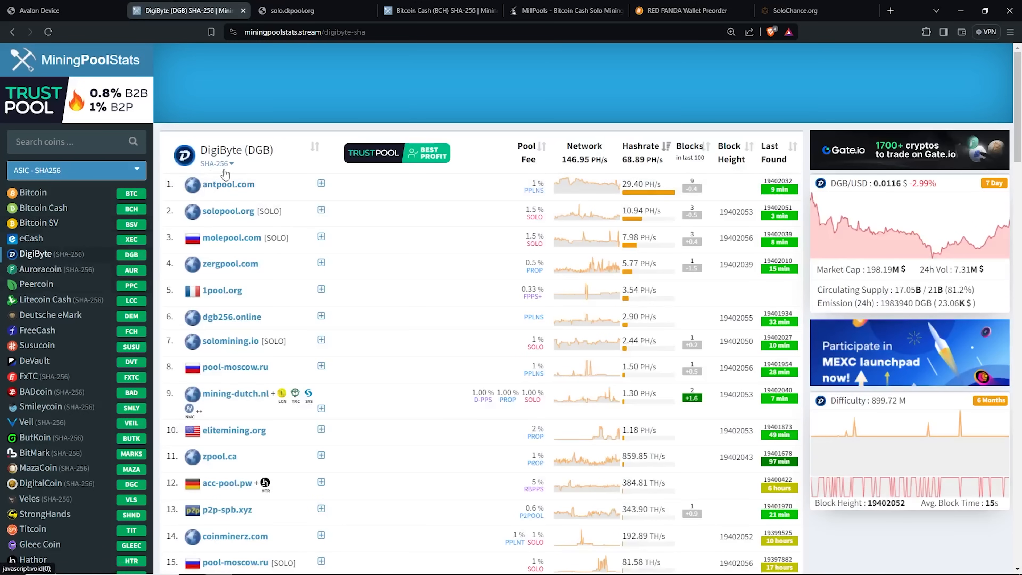
{"action": "left_click", "coordinate": [33, 192]}
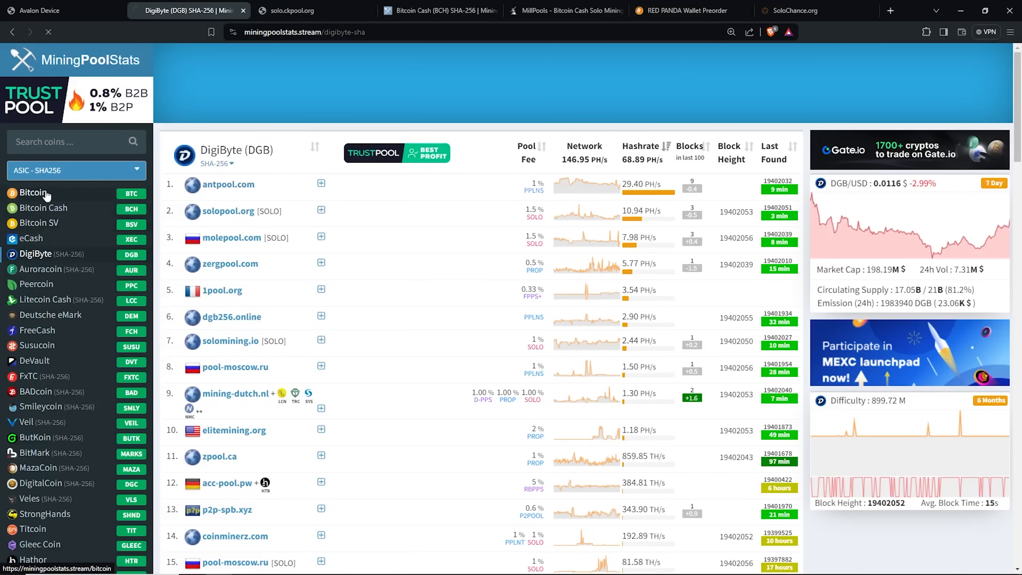
{"action": "left_click", "coordinate": [33, 192]}
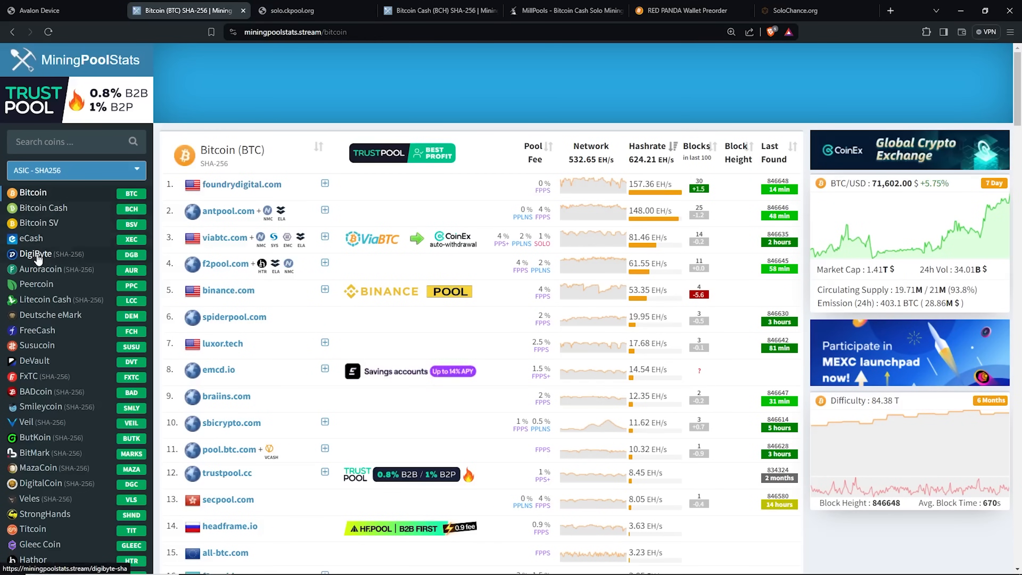
{"action": "left_click", "coordinate": [36, 253]}
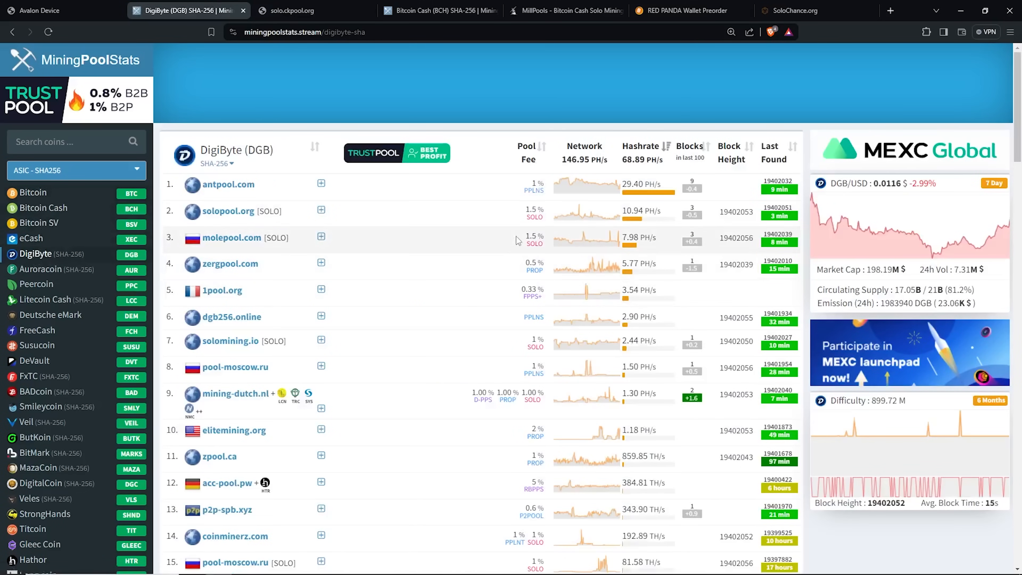
{"action": "scroll", "scroll_direction": "down", "scroll_amount": 3}
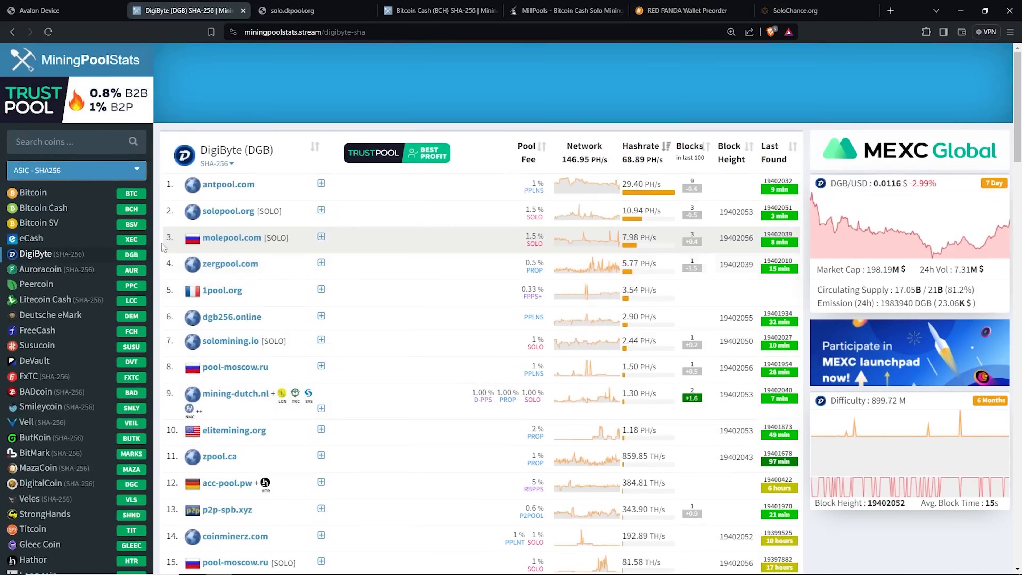
{"action": "left_click", "coordinate": [44, 209]}
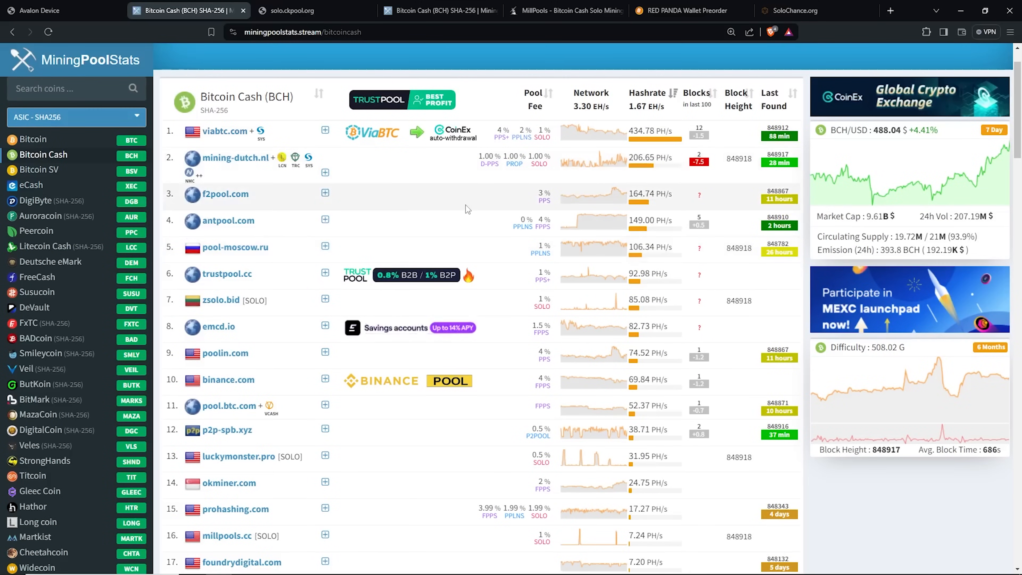
Calculate SoloChance odds for 4 TH/s on Bitcoin Cash, giving 1 in 6476 per day
{"action": "left_click", "coordinate": [789, 10]}
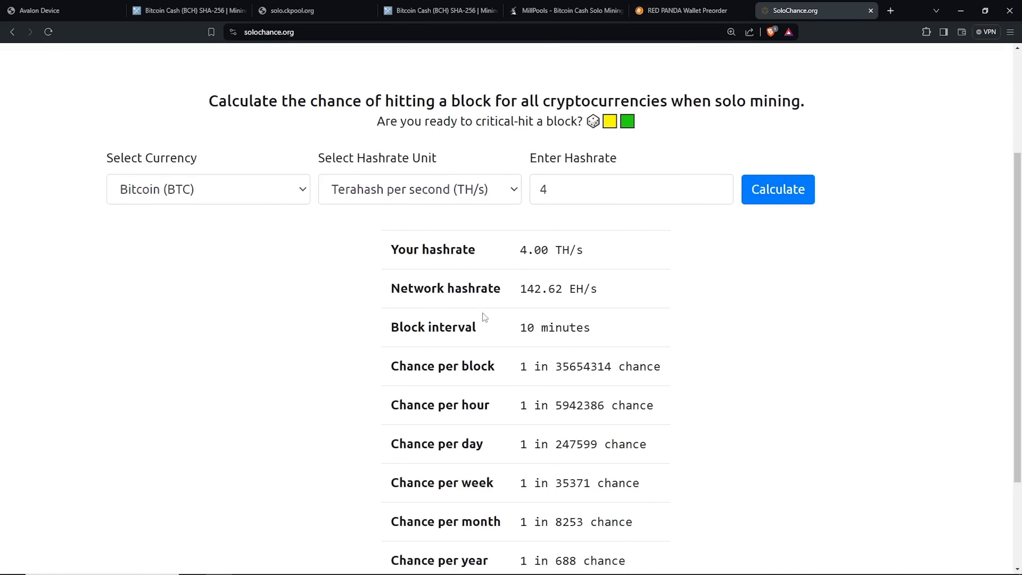
{"action": "scroll", "scroll_direction": "down", "scroll_amount": 3}
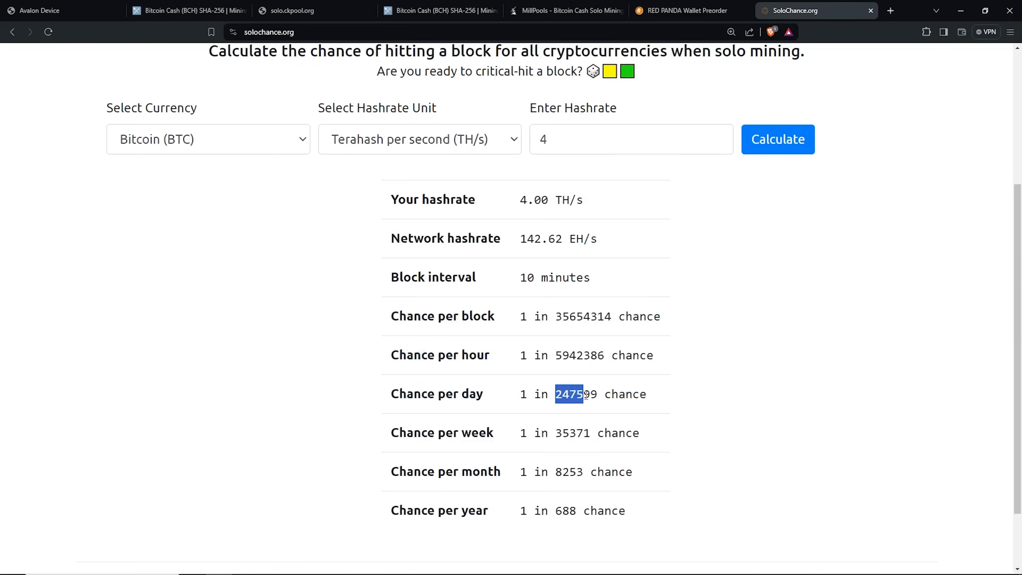
{"action": "left_click", "coordinate": [207, 139]}
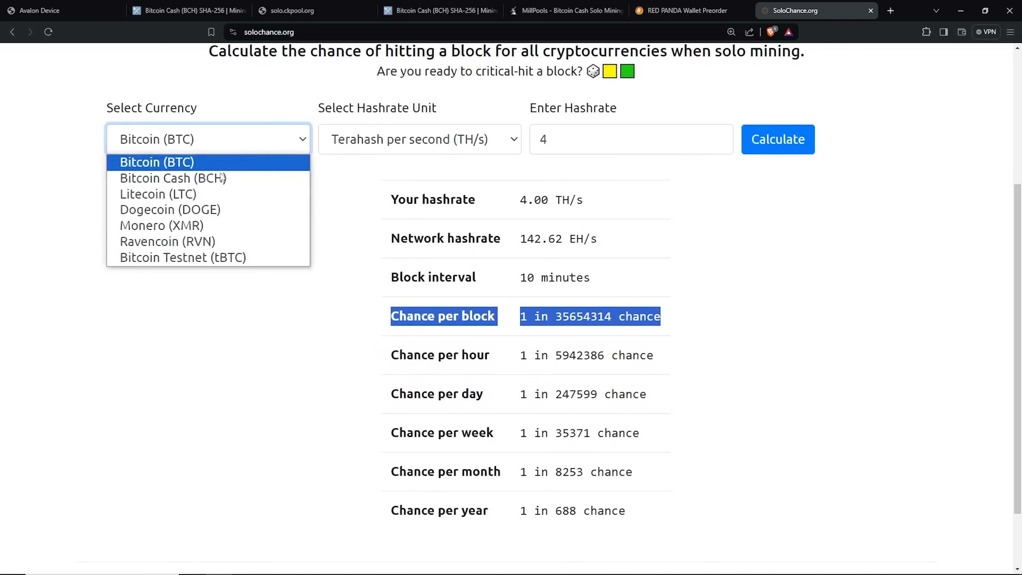
{"action": "left_click", "coordinate": [173, 177]}
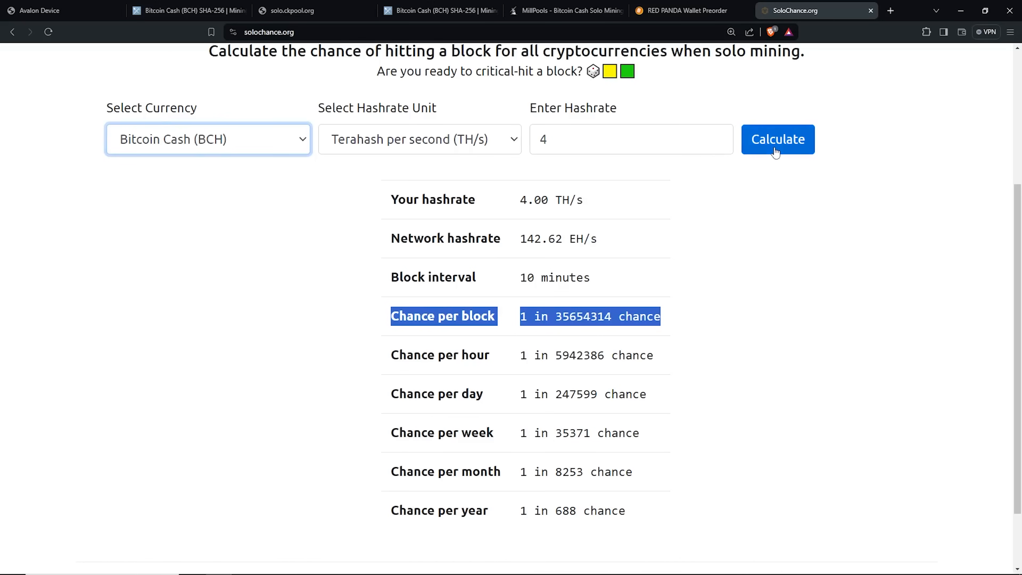
{"action": "left_click", "coordinate": [777, 139]}
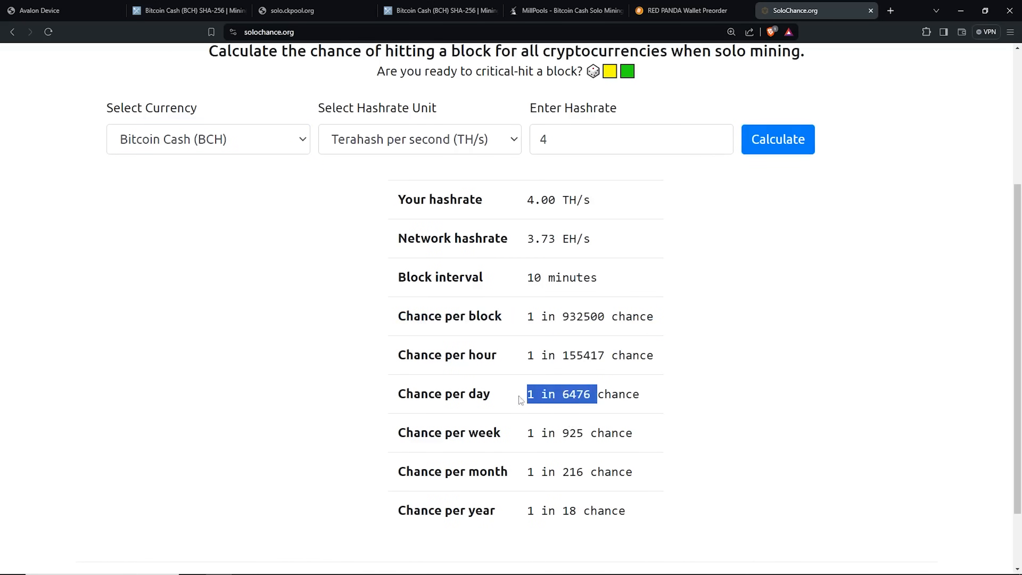
{"action": "left_click", "coordinate": [561, 393]}
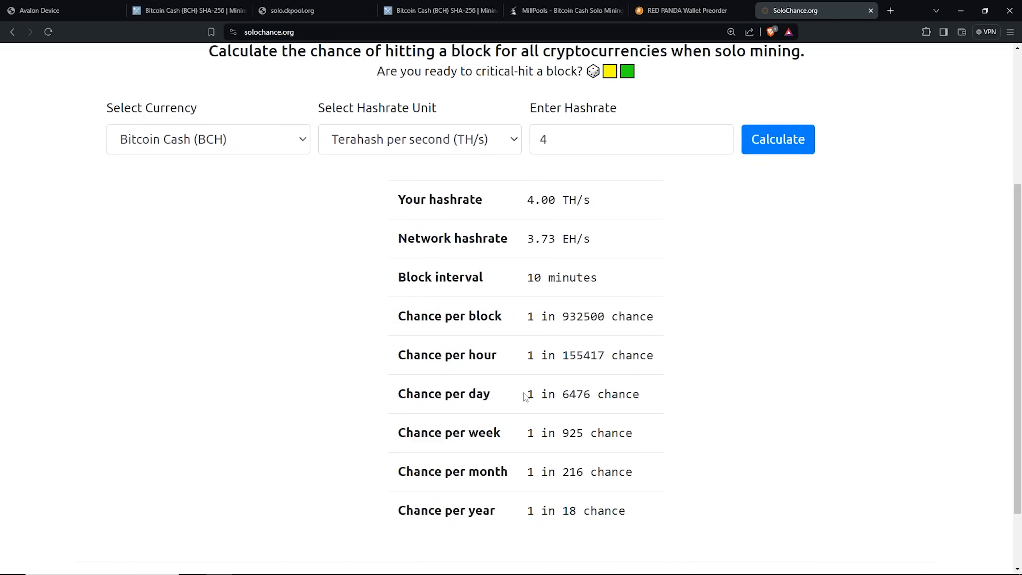
{"action": "double_click", "coordinate": [576, 394]}
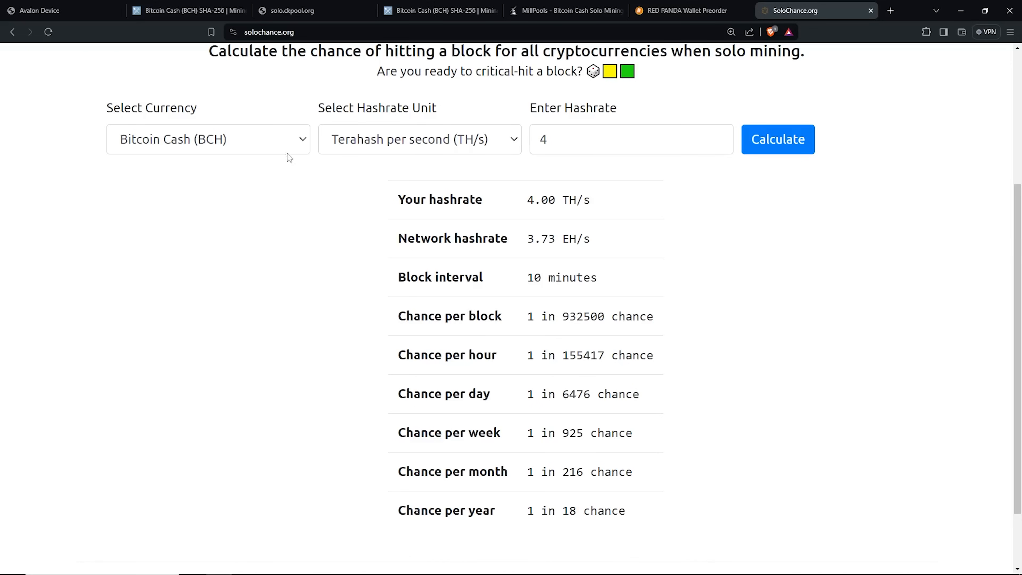
Switch the currency back to Bitcoin to compare its 1 in 247599 daily odds
{"action": "left_click", "coordinate": [207, 139]}
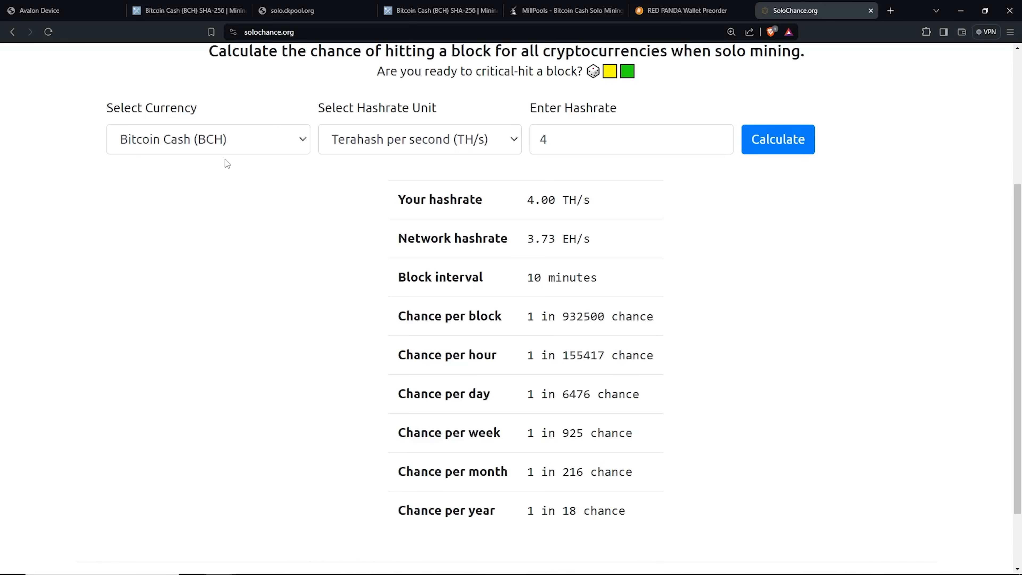
{"action": "left_click", "coordinate": [207, 139]}
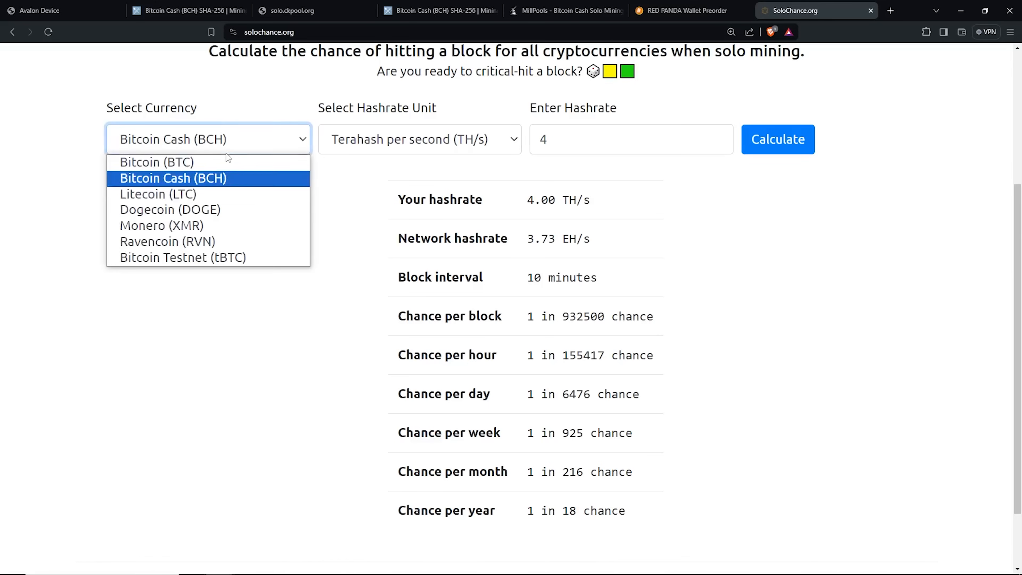
{"action": "left_click", "coordinate": [156, 162]}
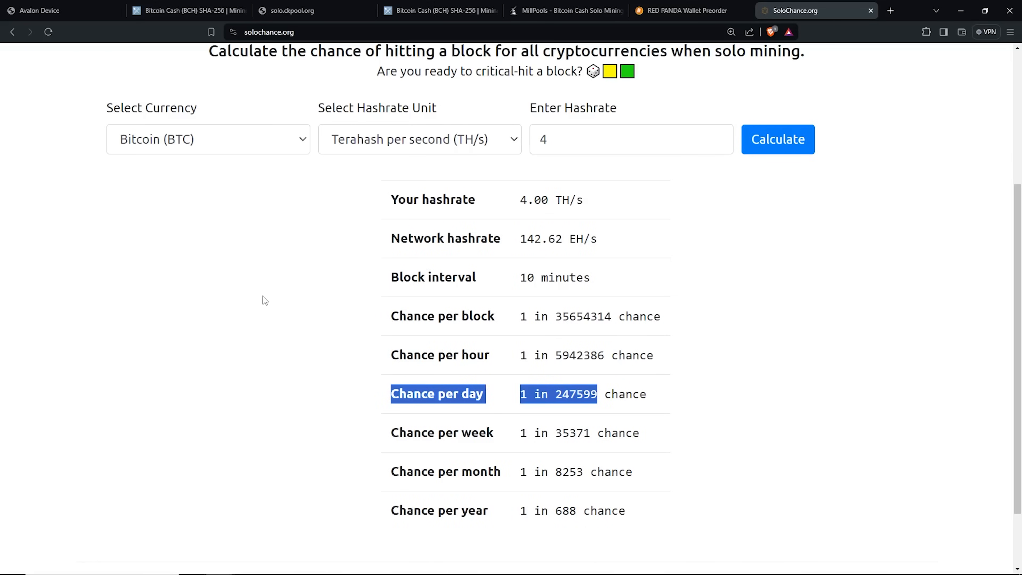
{"action": "left_click", "coordinate": [188, 11]}
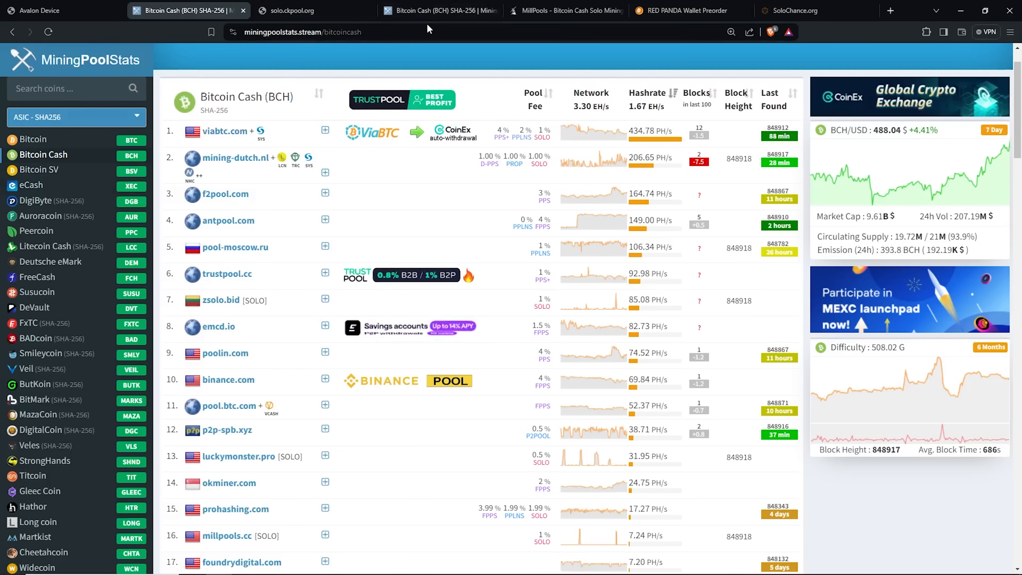
Log back into the Avalon Nano and highlight the current pool solo.ckpool.org:3333 with 4 accepted shares
{"action": "left_click", "coordinate": [58, 11]}
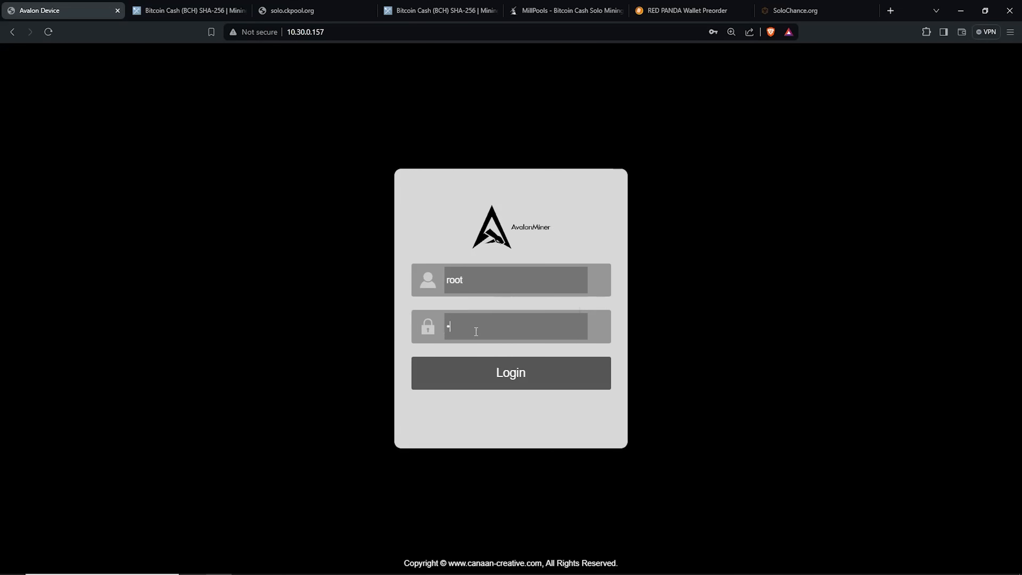
{"action": "left_click", "coordinate": [510, 372]}
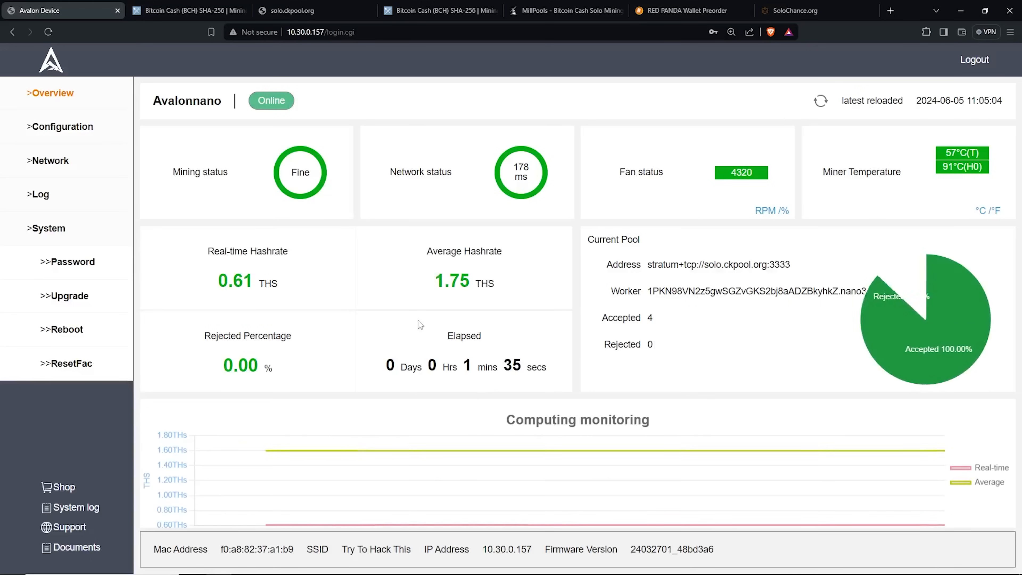
{"action": "left_click_drag", "start_coordinate": [605, 264], "coordinate": [822, 291]}
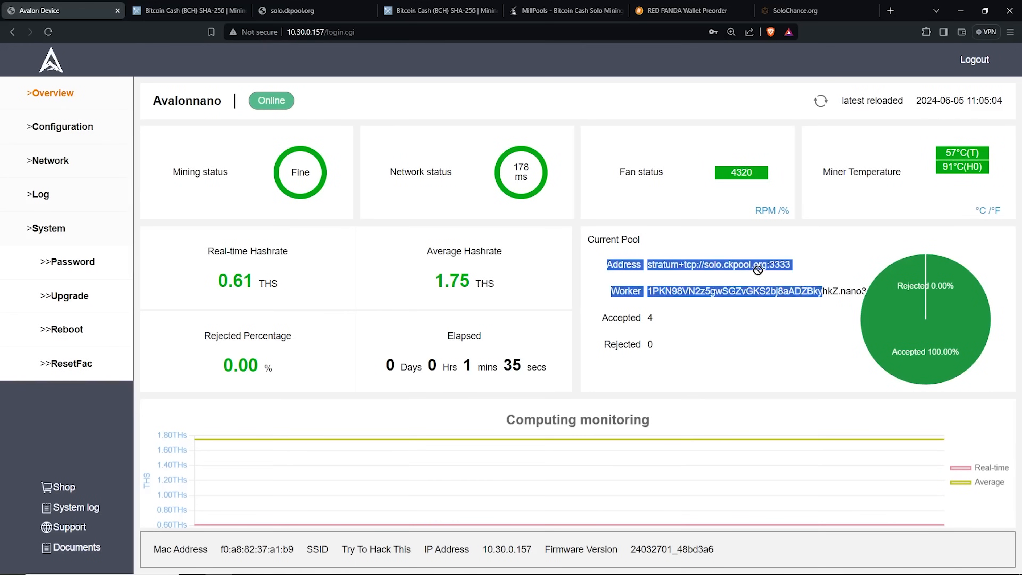